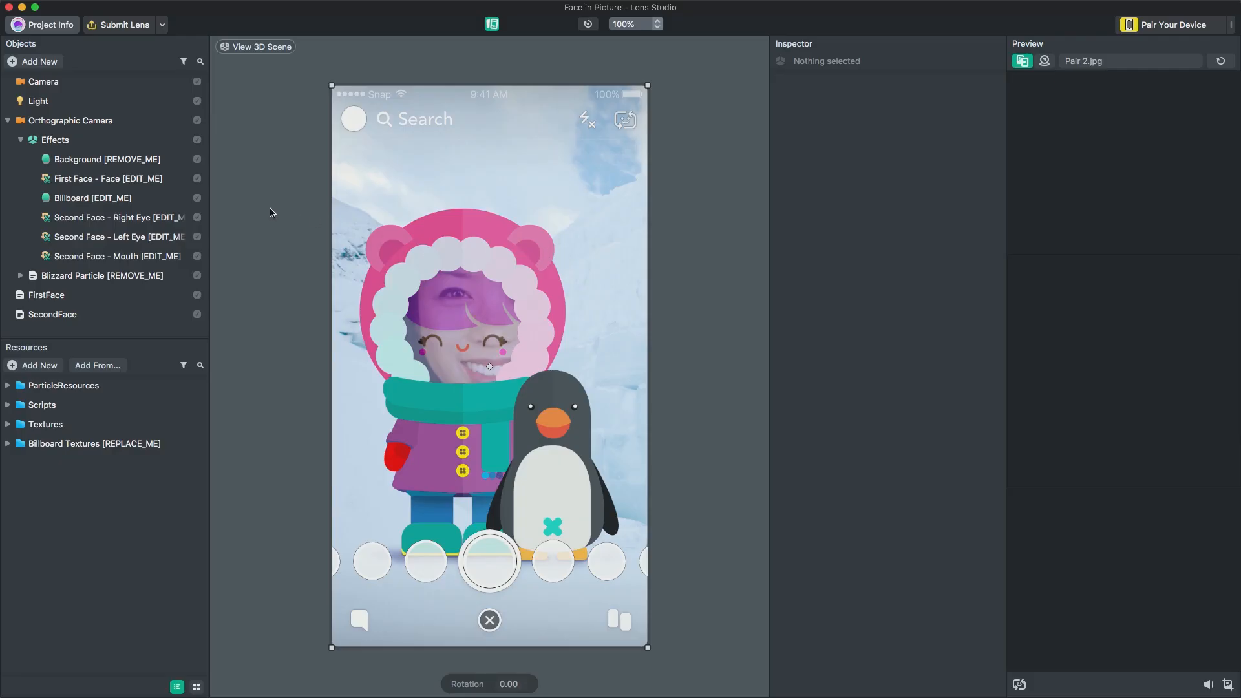
# Delete the Background and Blizzard Particle placeholder objects, then select the Billboard
pyautogui.click(107, 159)
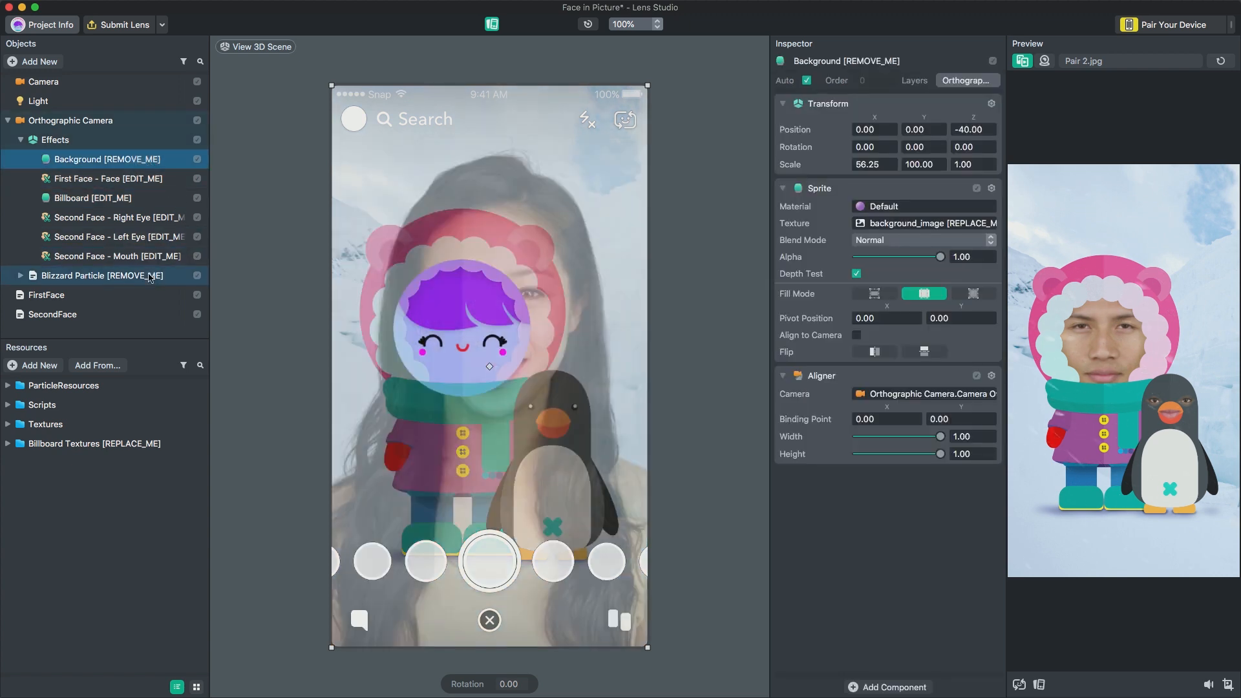
pyautogui.rightClick(102, 275)
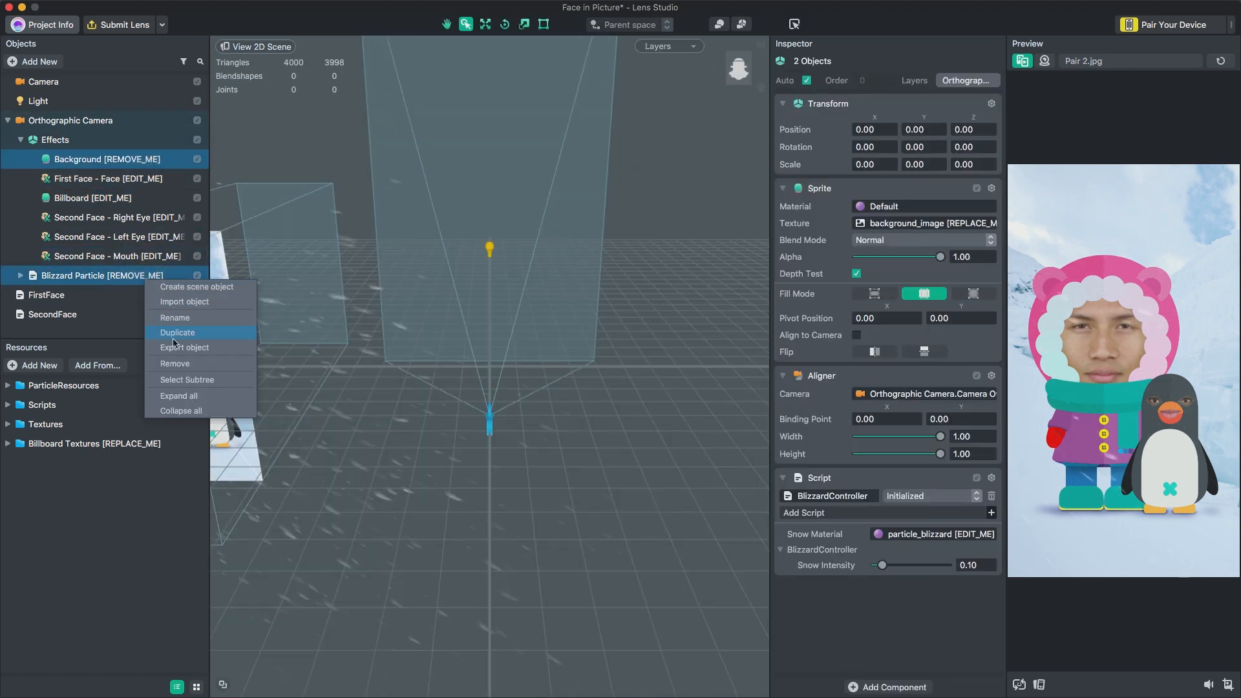
pyautogui.click(175, 363)
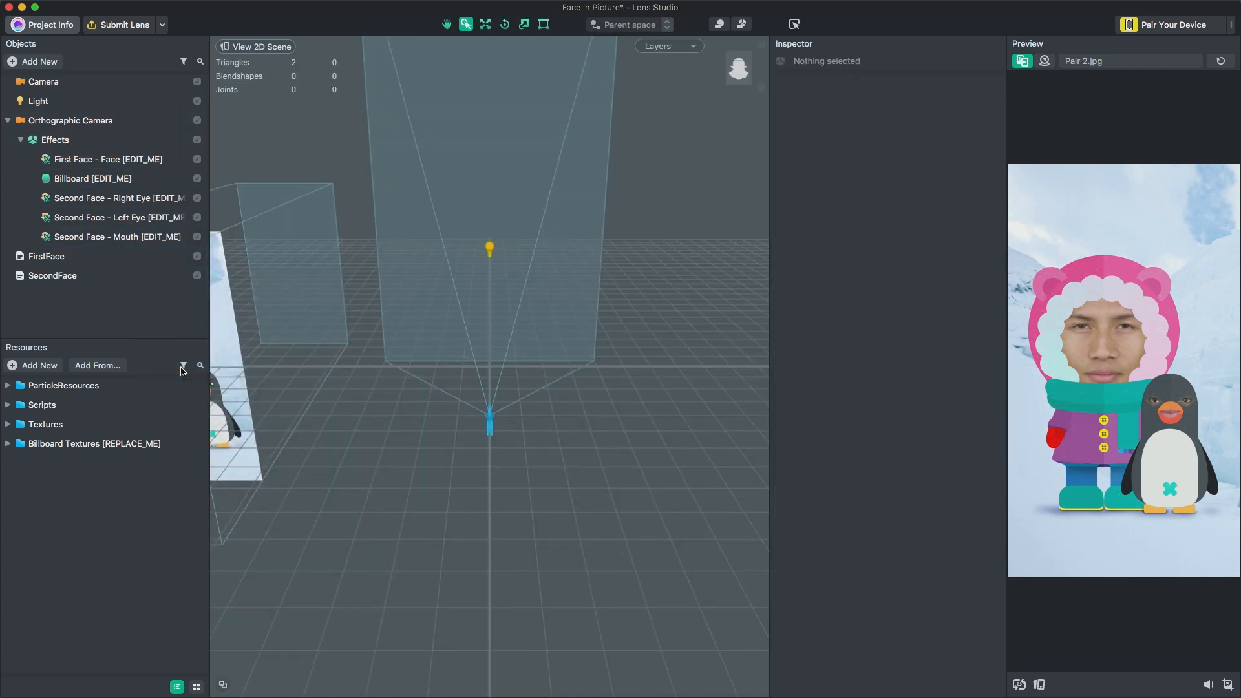
pyautogui.click(91, 178)
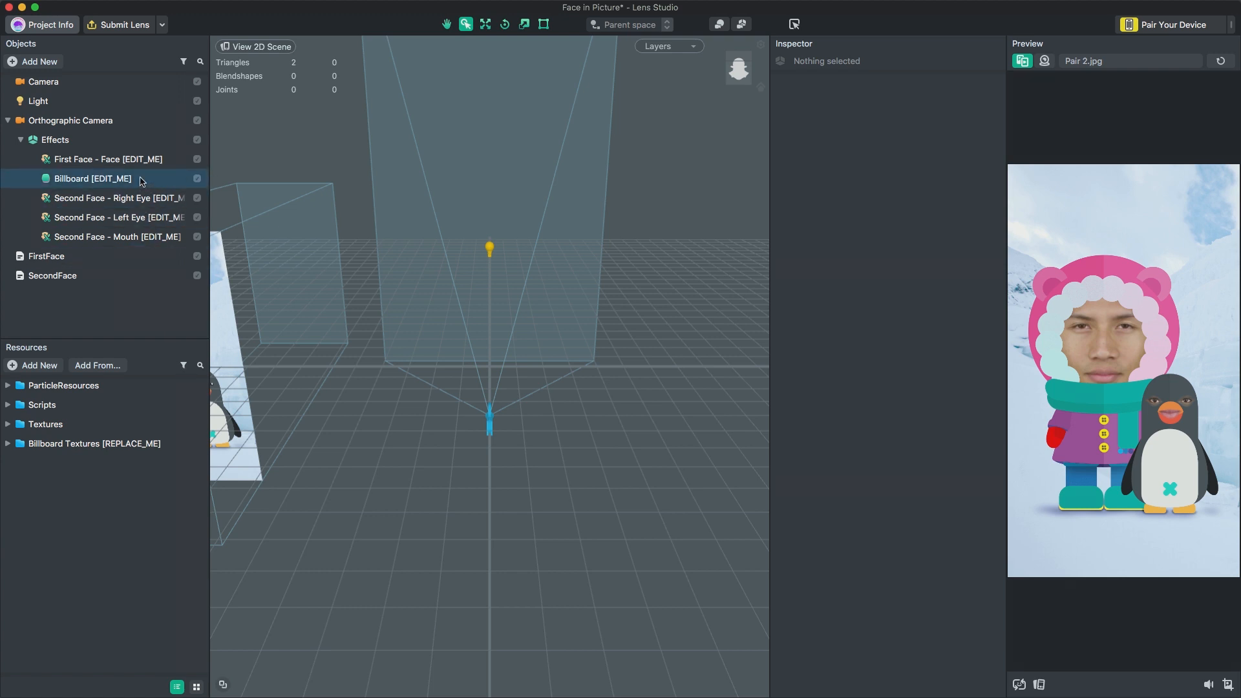
pyautogui.click(92, 179)
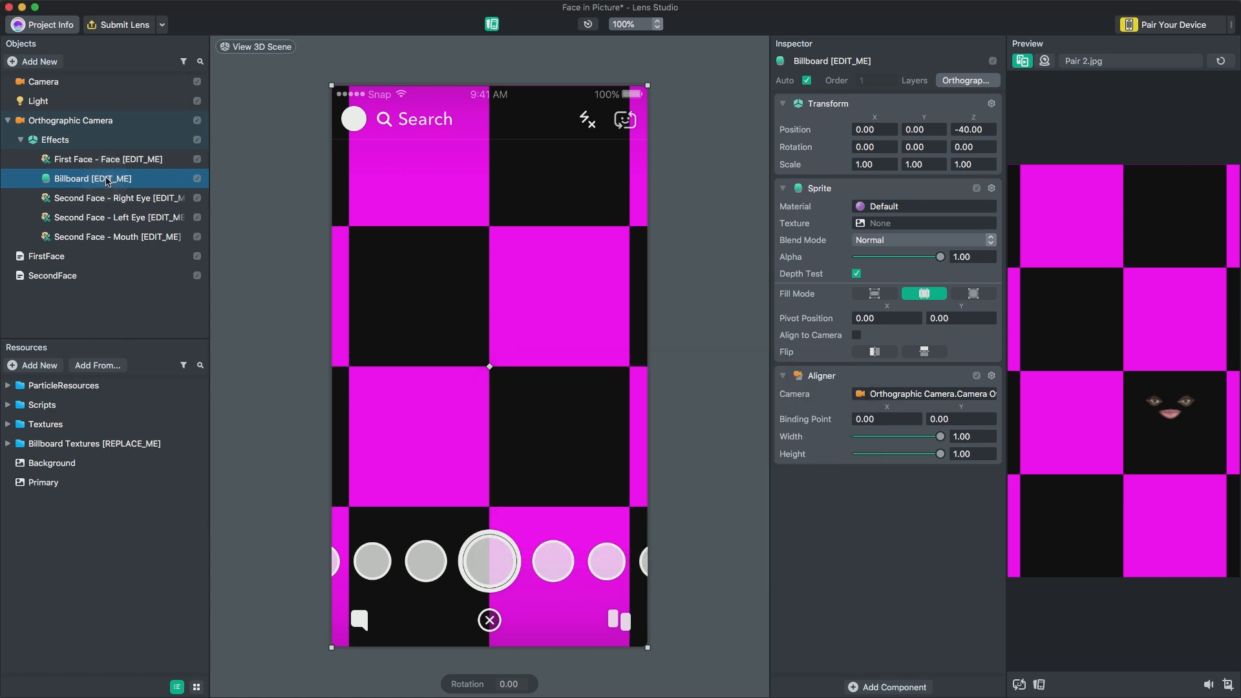
# Set Billboard [EDIT_ME]'s Sprite Texture to the Primary character-and-penguin artwork
pyautogui.doubleClick(91, 179)
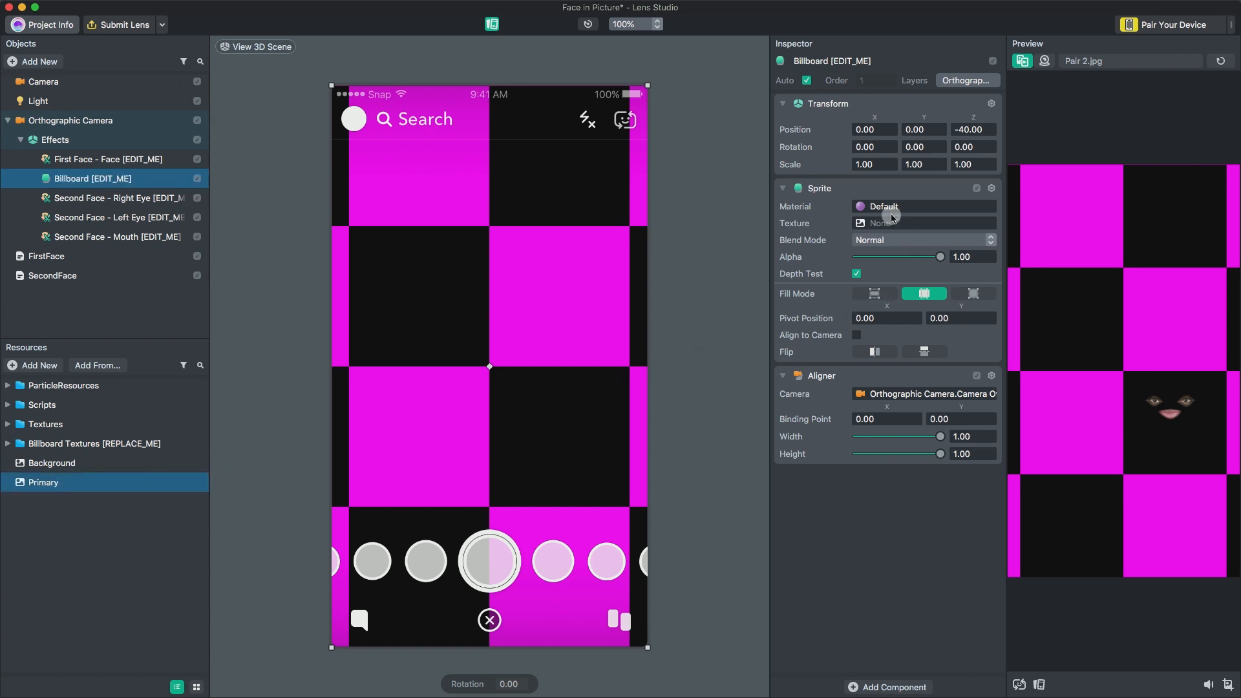
pyautogui.click(882, 223)
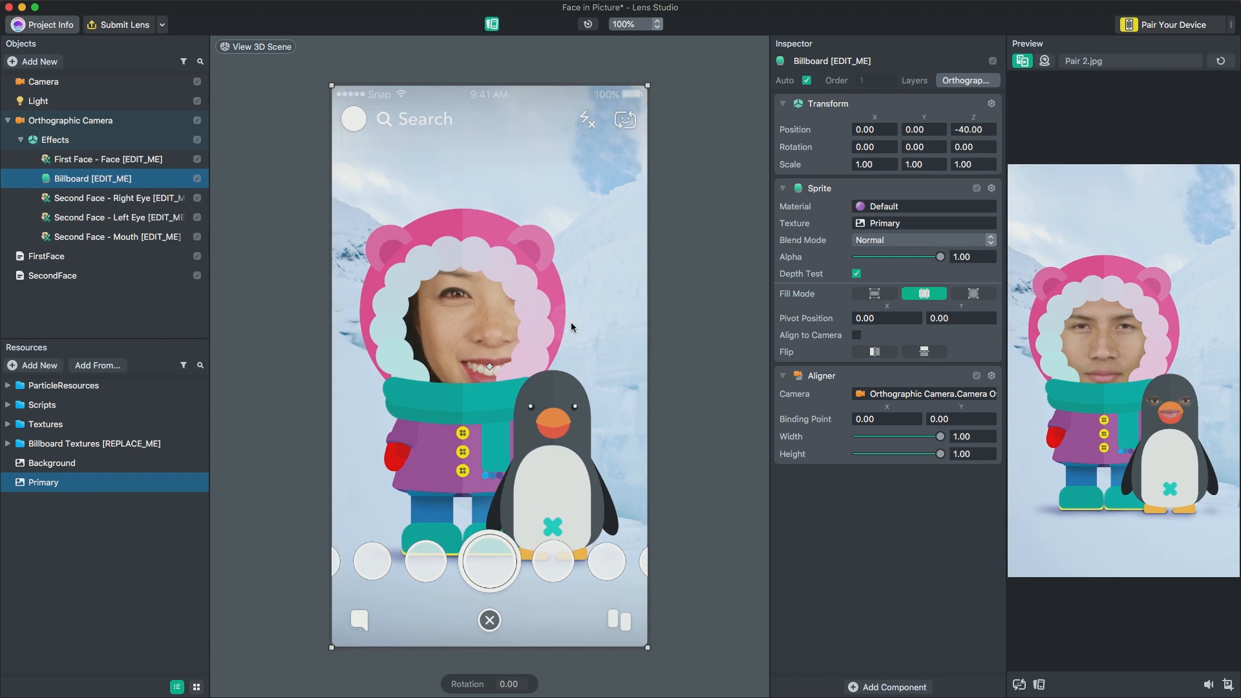
pyautogui.click(108, 159)
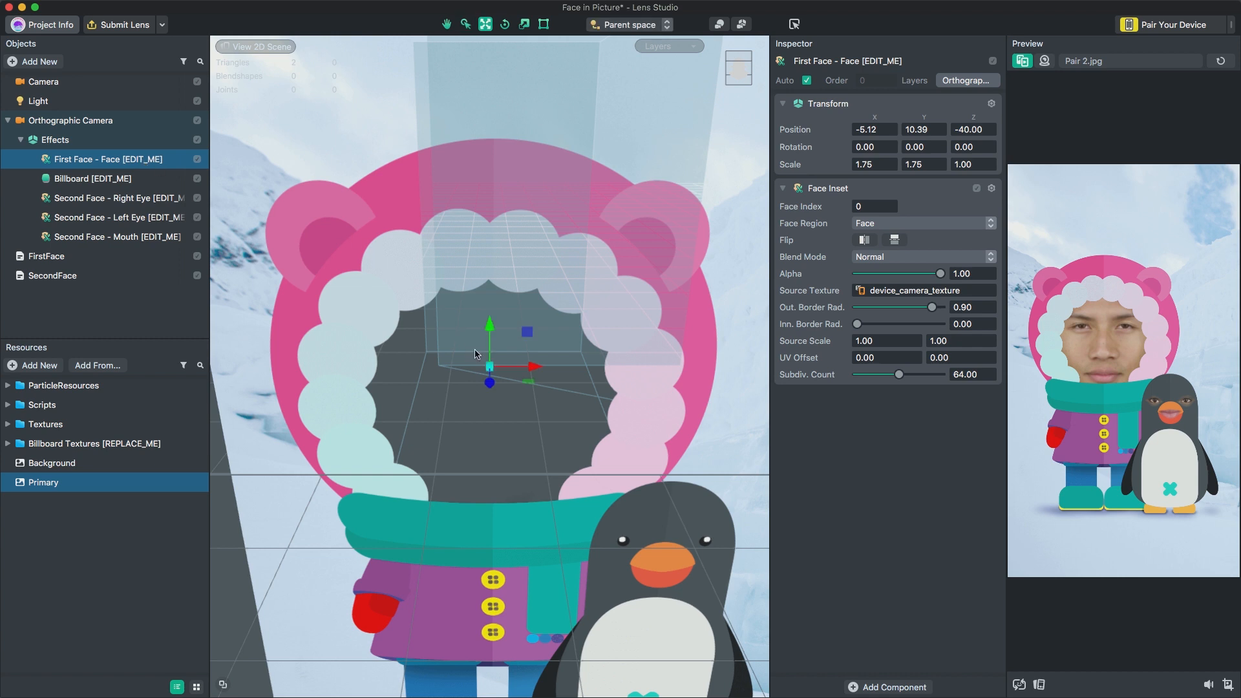
# Nudge First Face - Face within the hood and enlarge it from 1.75 to about 2.09
pyautogui.moveTo(489, 367); pyautogui.dragTo(497, 367)
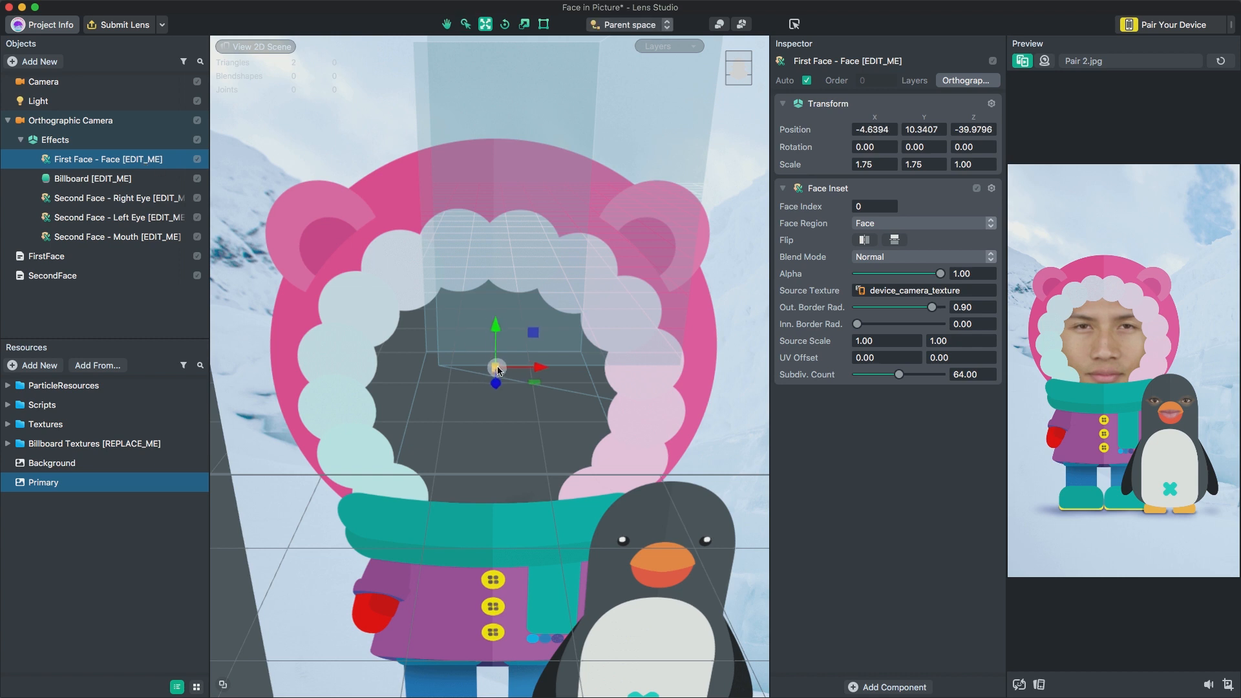
pyautogui.moveTo(497, 366); pyautogui.dragTo(487, 359)
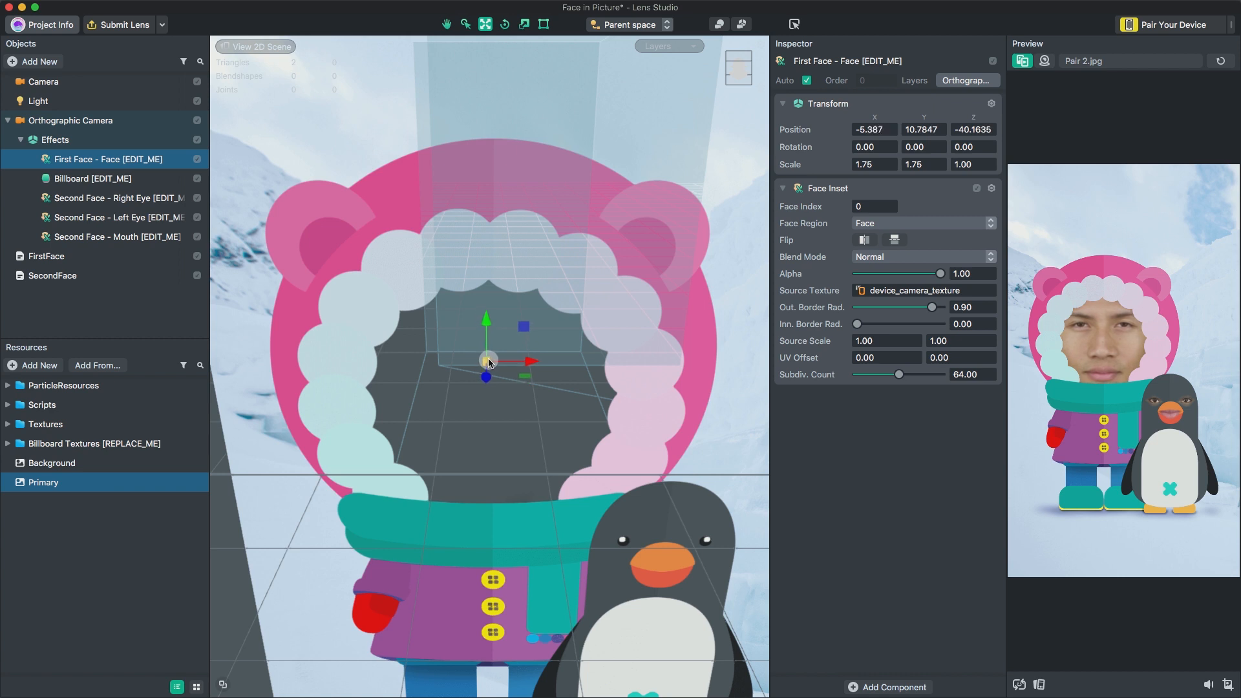
pyautogui.moveTo(490, 360); pyautogui.dragTo(492, 360)
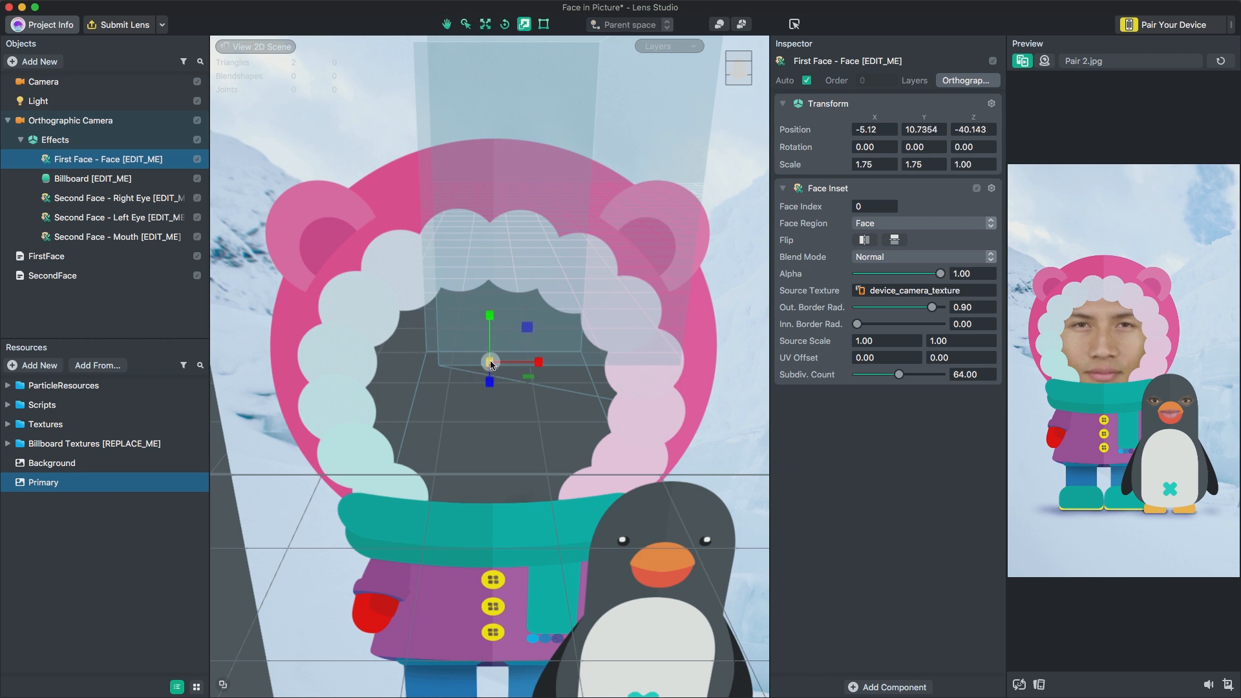
pyautogui.moveTo(491, 362); pyautogui.dragTo(495, 363)
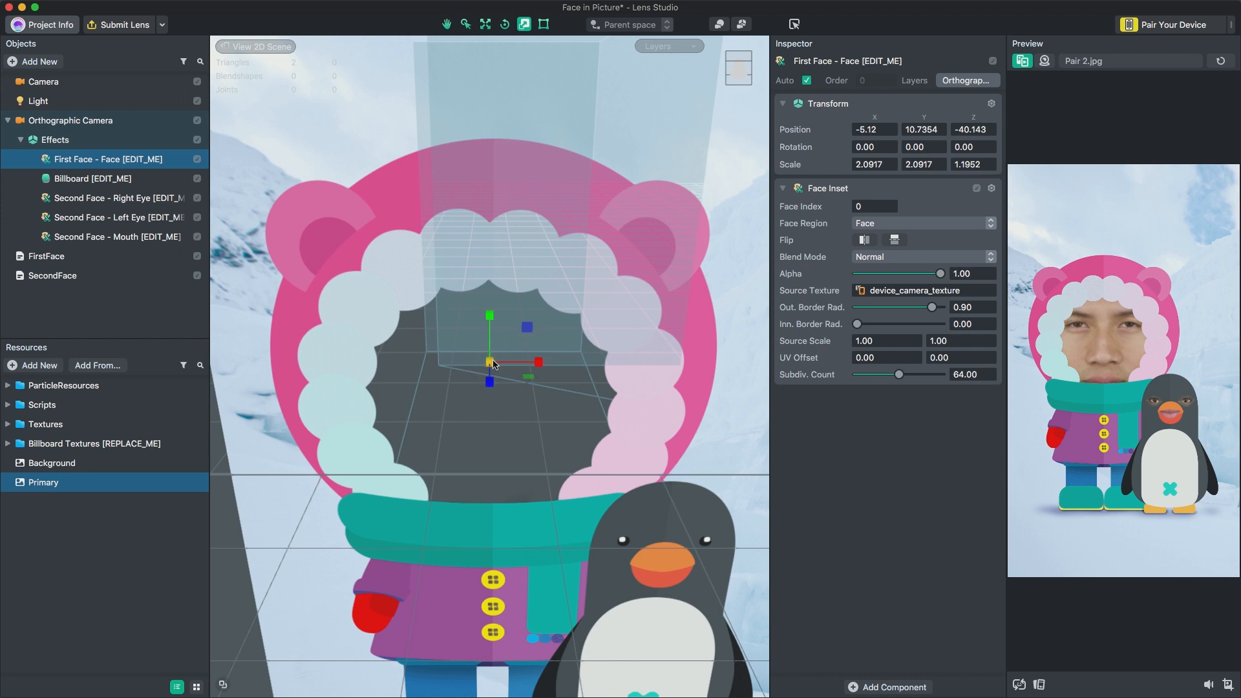
pyautogui.moveTo(510, 373)
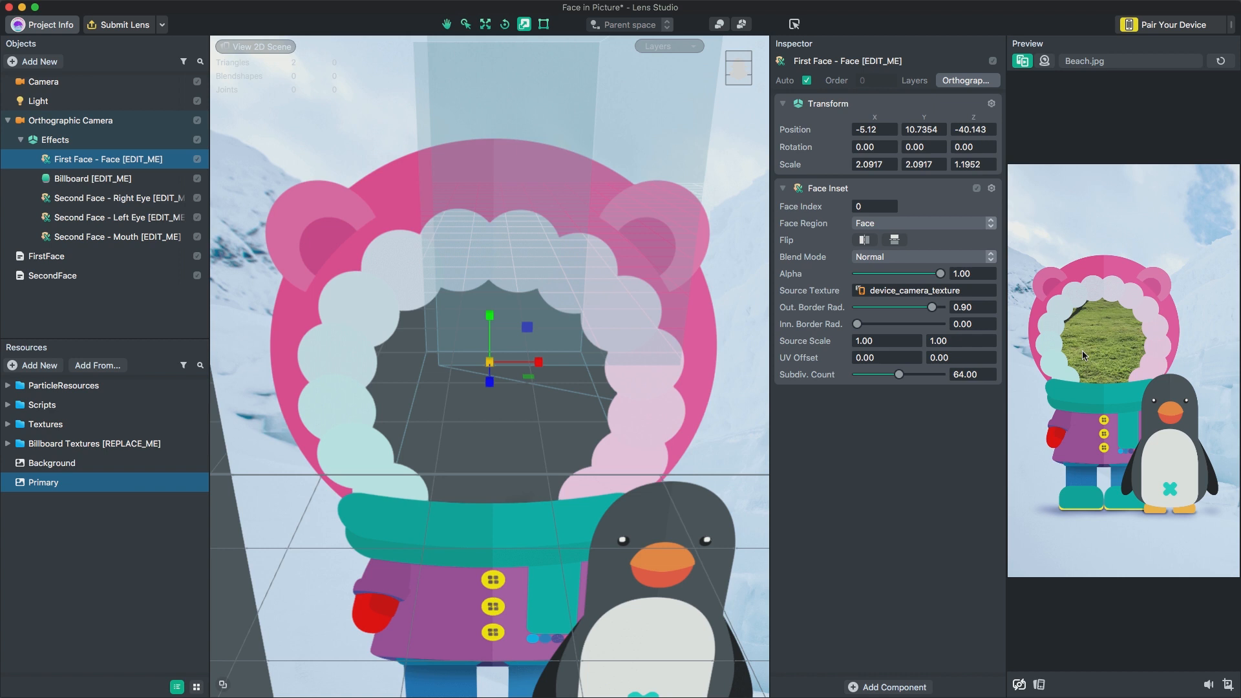
pyautogui.moveTo(73, 64)
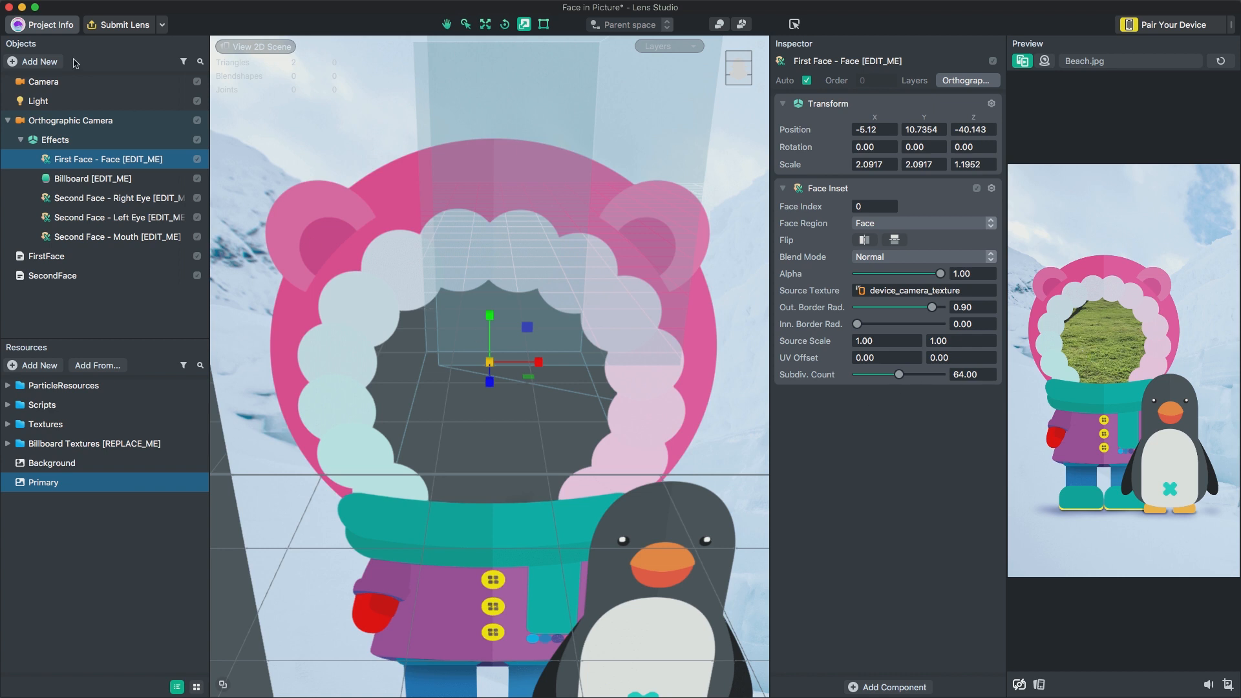
# Add a 2D sprite with the Background texture and switch Preview back to Pair 2
pyautogui.click(34, 61)
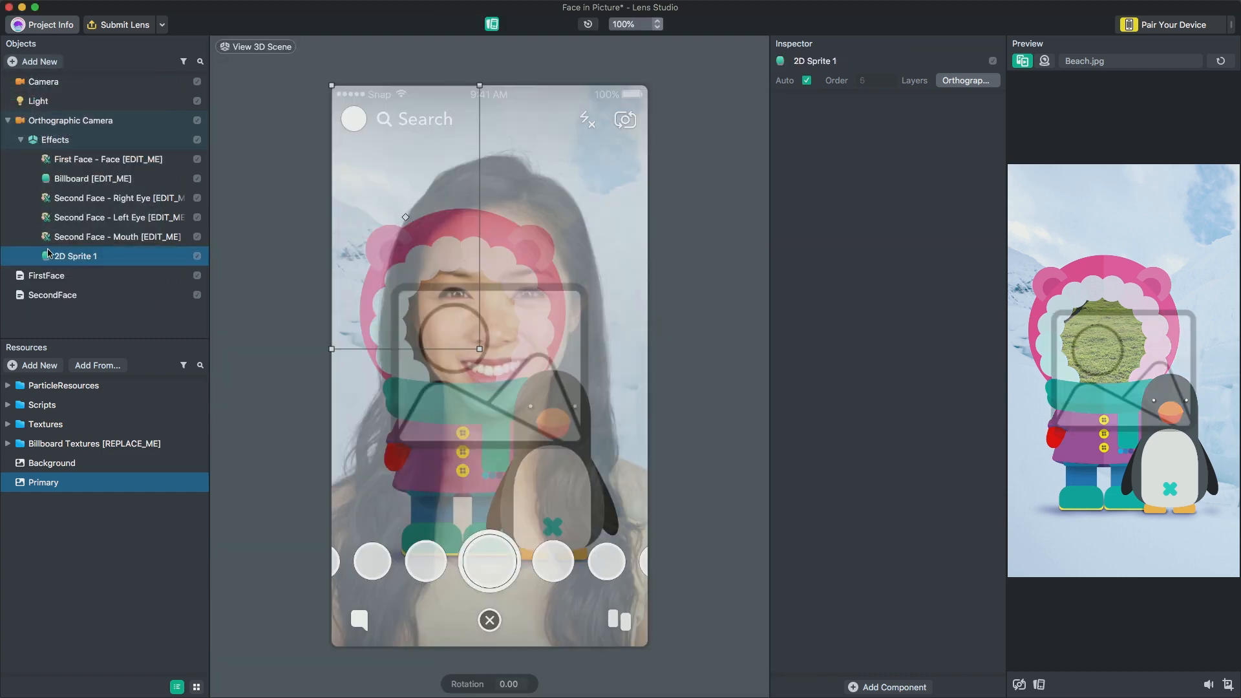
pyautogui.click(51, 462)
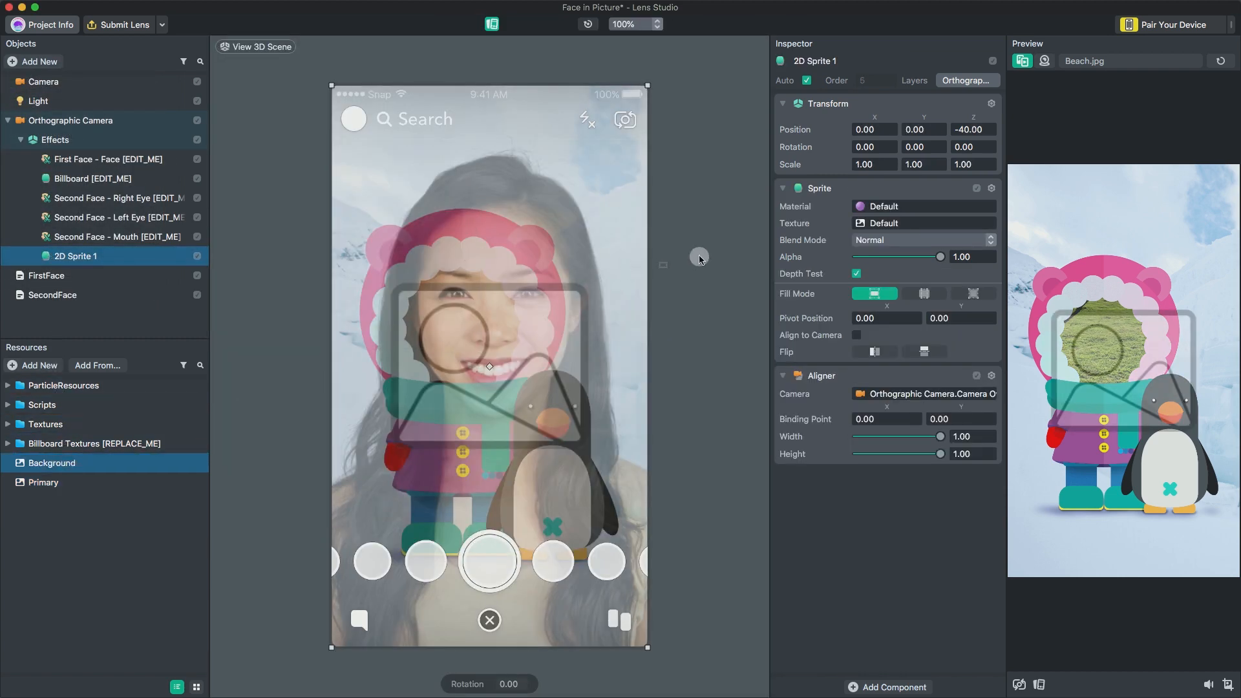
pyautogui.click(892, 223)
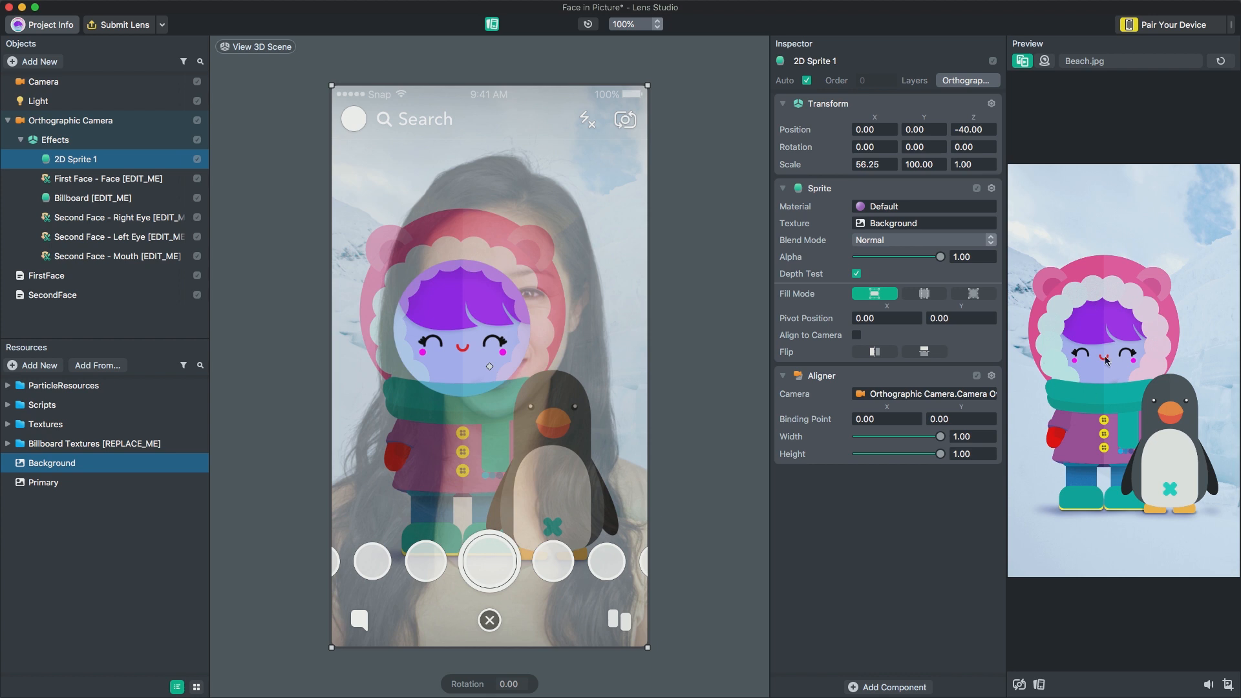
pyautogui.click(1018, 684)
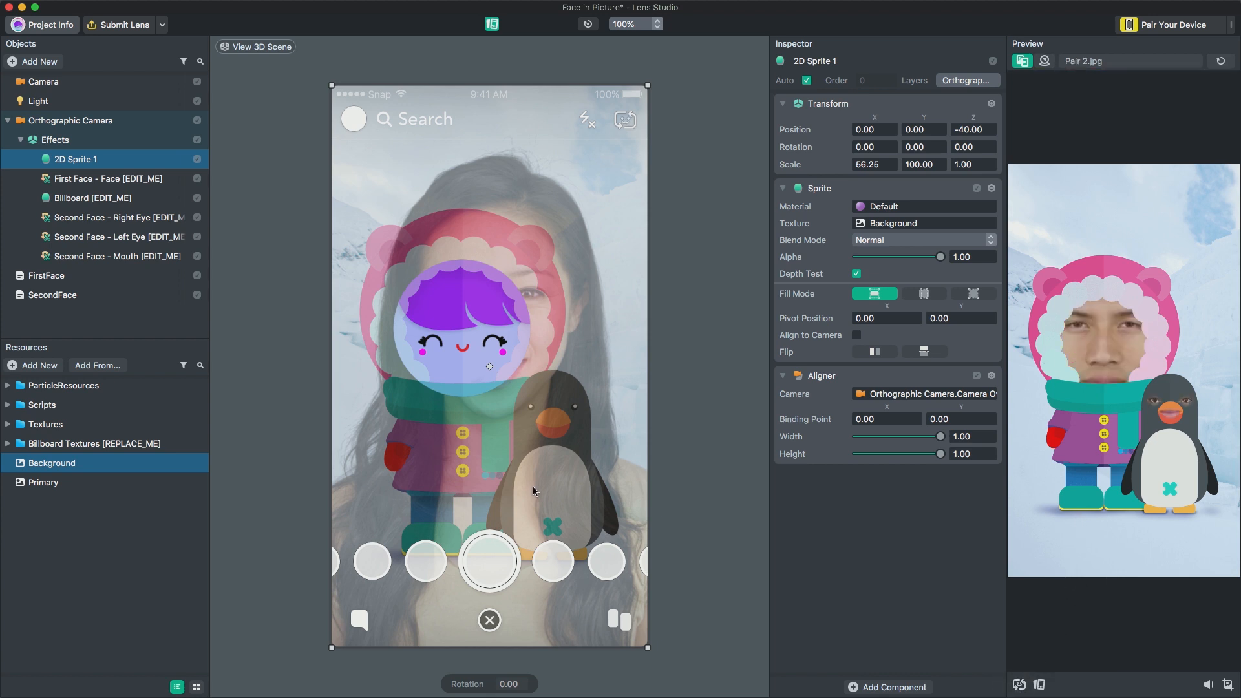
# Select both Second Face eye insets and set their shared scale to 1.65
pyautogui.click(119, 217)
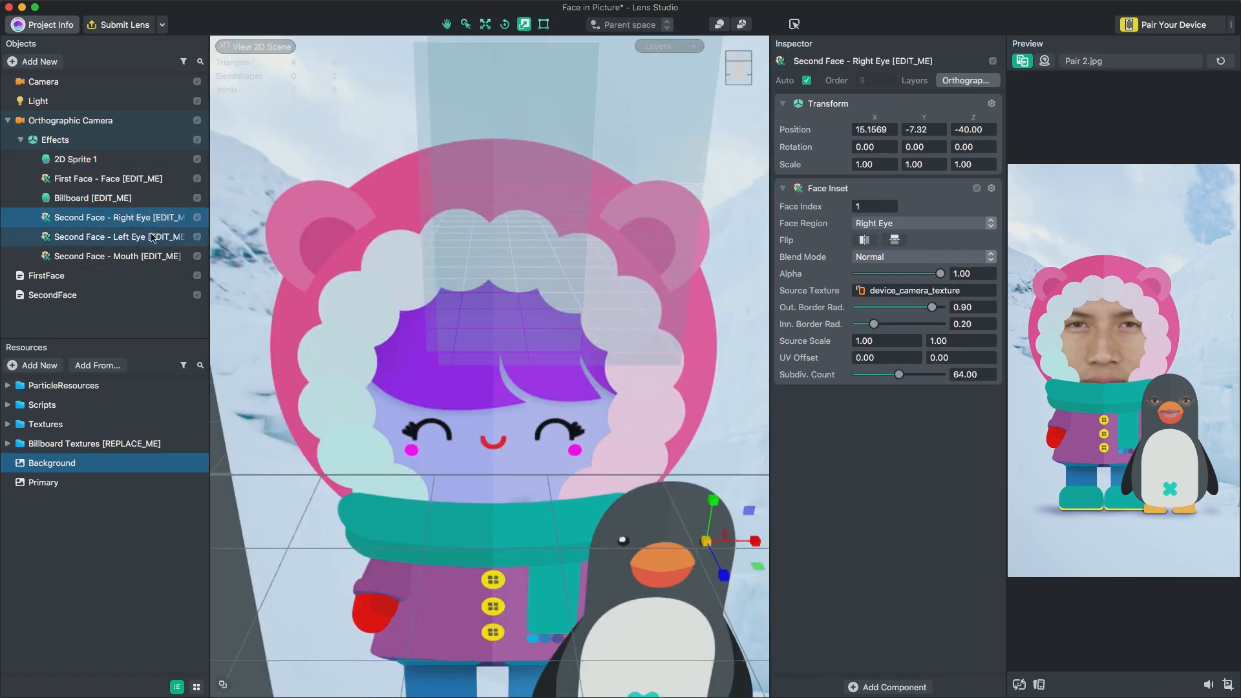
pyautogui.click(119, 236)
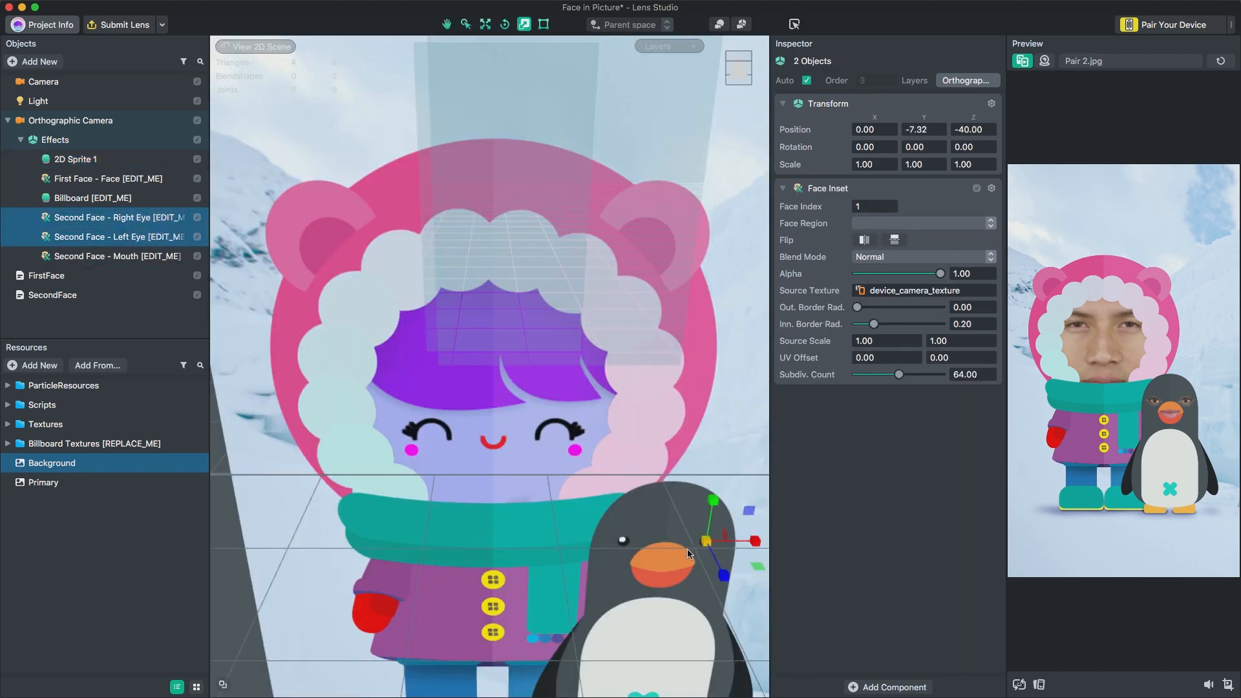
pyautogui.moveTo(712, 522); pyautogui.dragTo(715, 552)
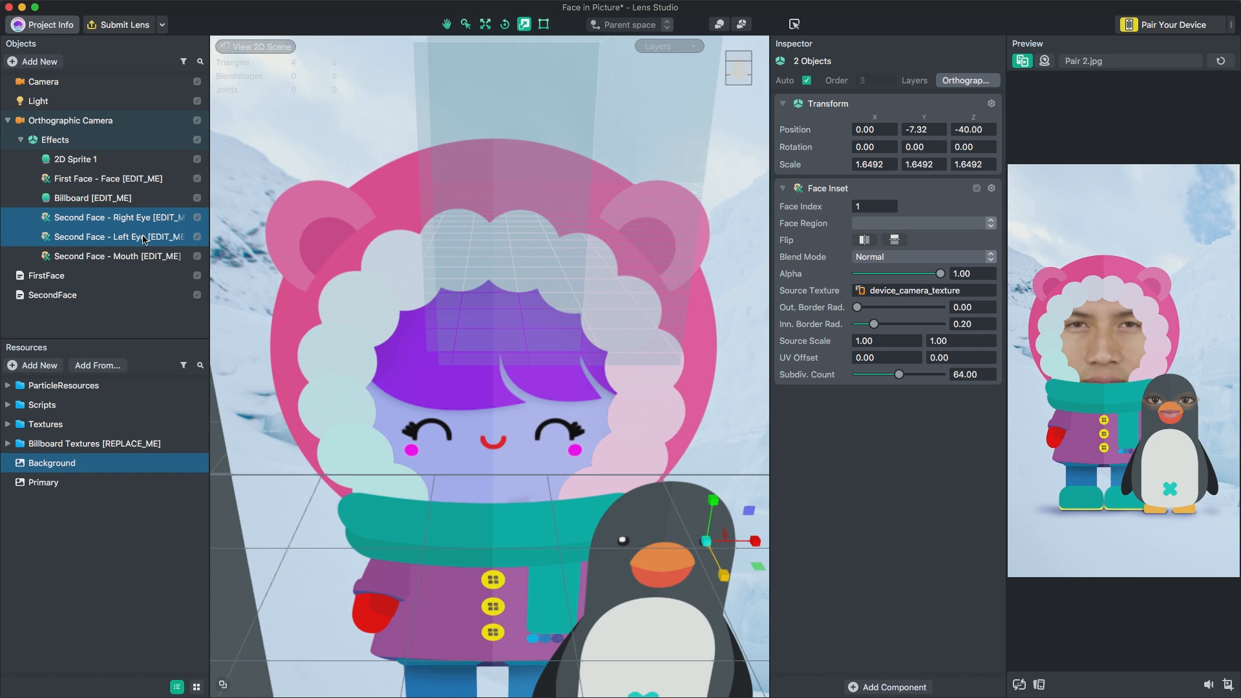
pyautogui.click(107, 178)
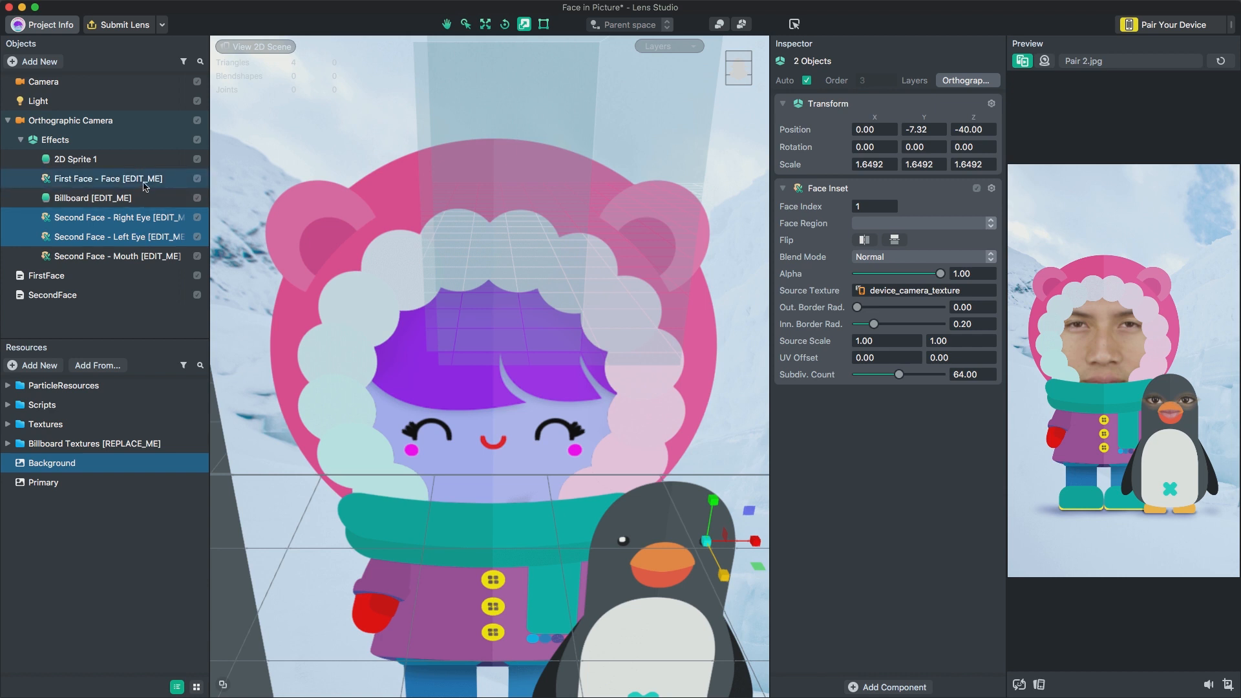
# Duplicate First Face - Face, set Face Region to Nose, and place it on the penguin's beak
pyautogui.rightClick(108, 178)
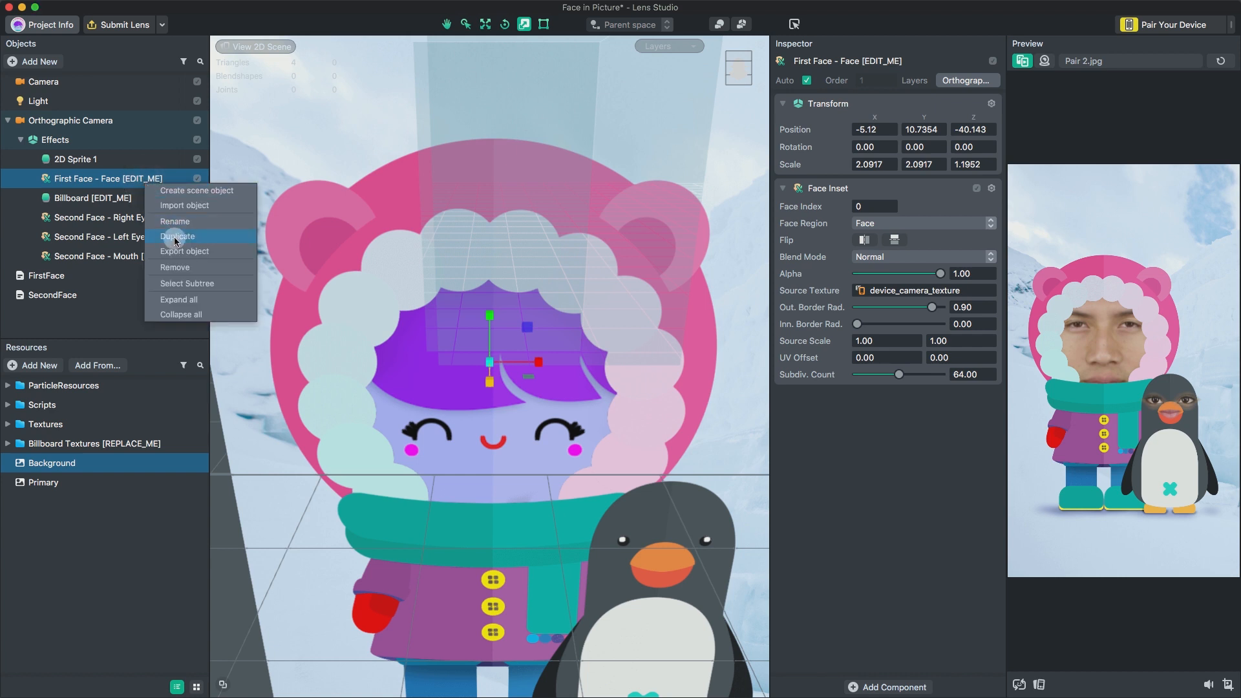
pyautogui.click(177, 236)
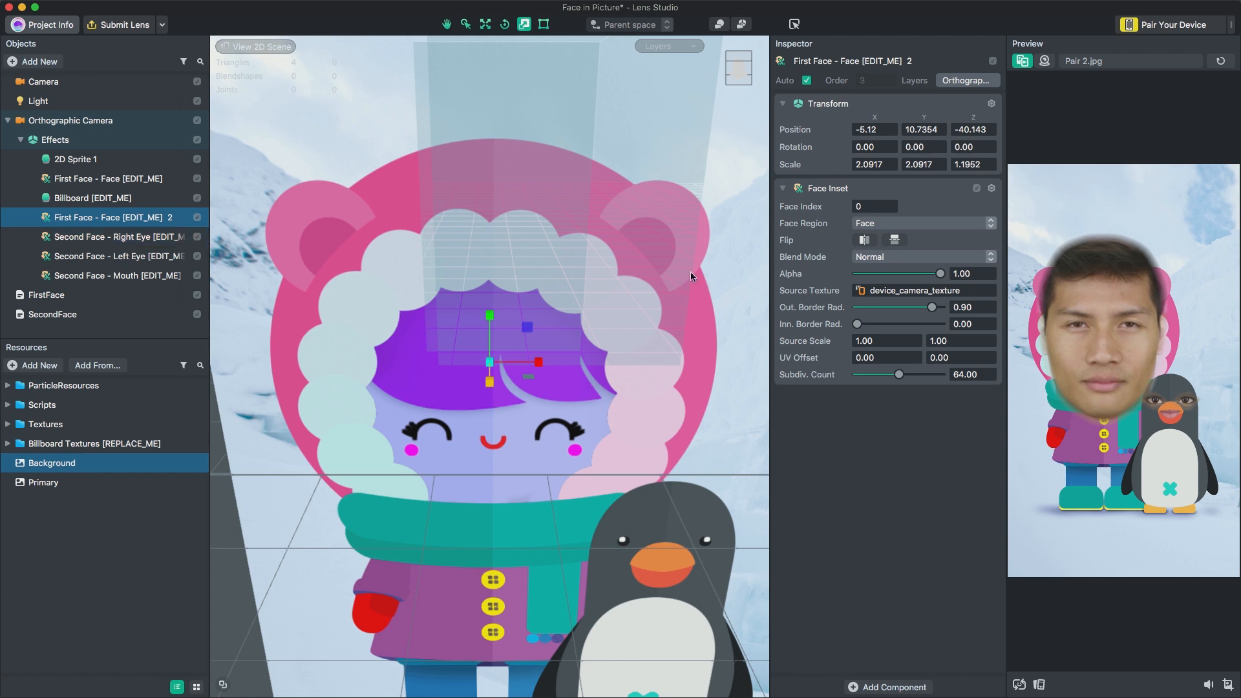
pyautogui.click(921, 223)
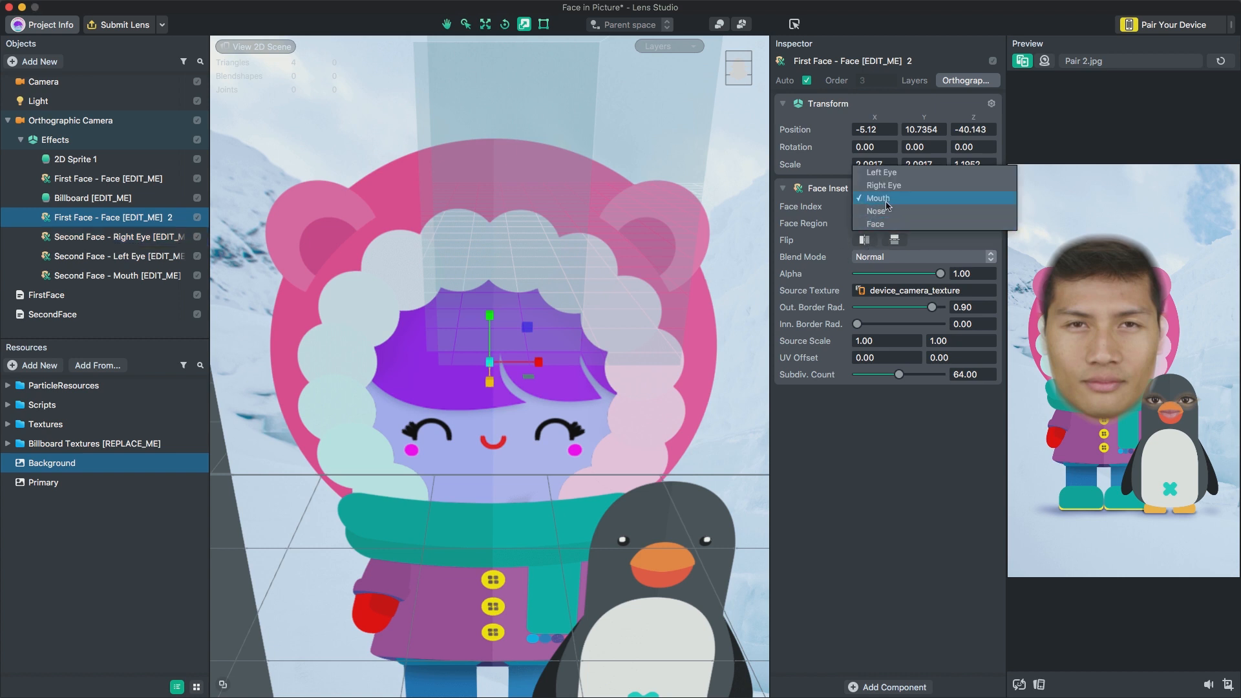
pyautogui.click(875, 211)
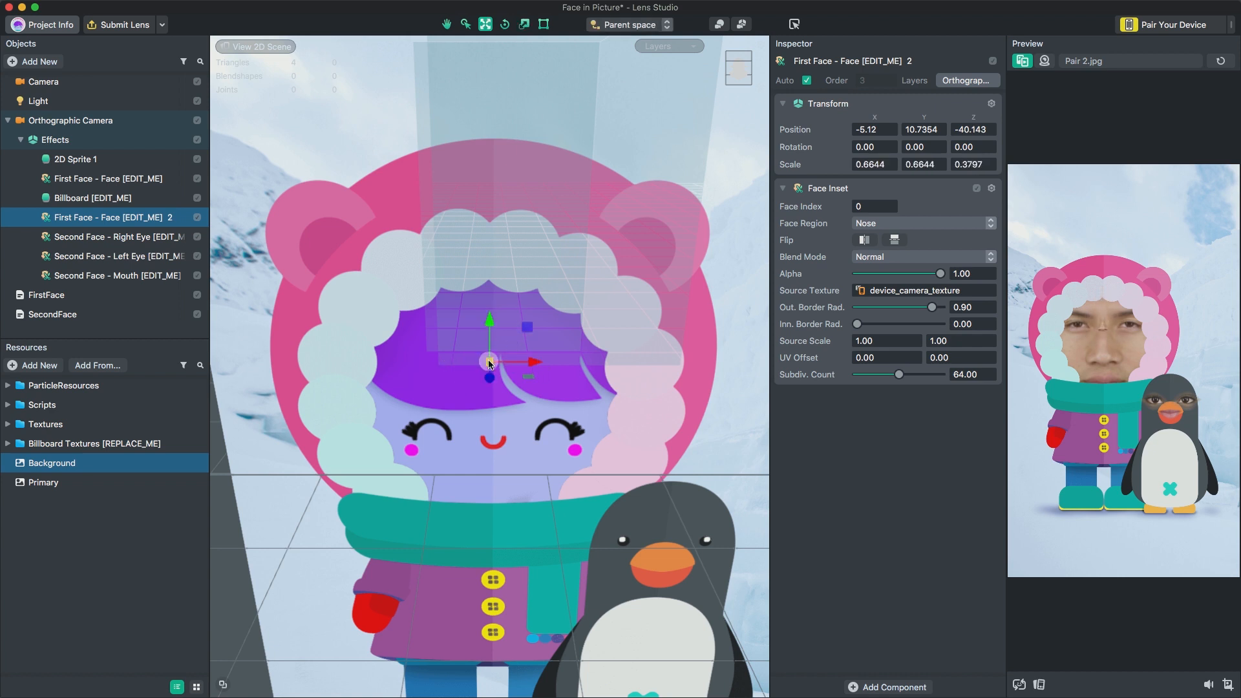
pyautogui.moveTo(489, 362); pyautogui.dragTo(686, 545)
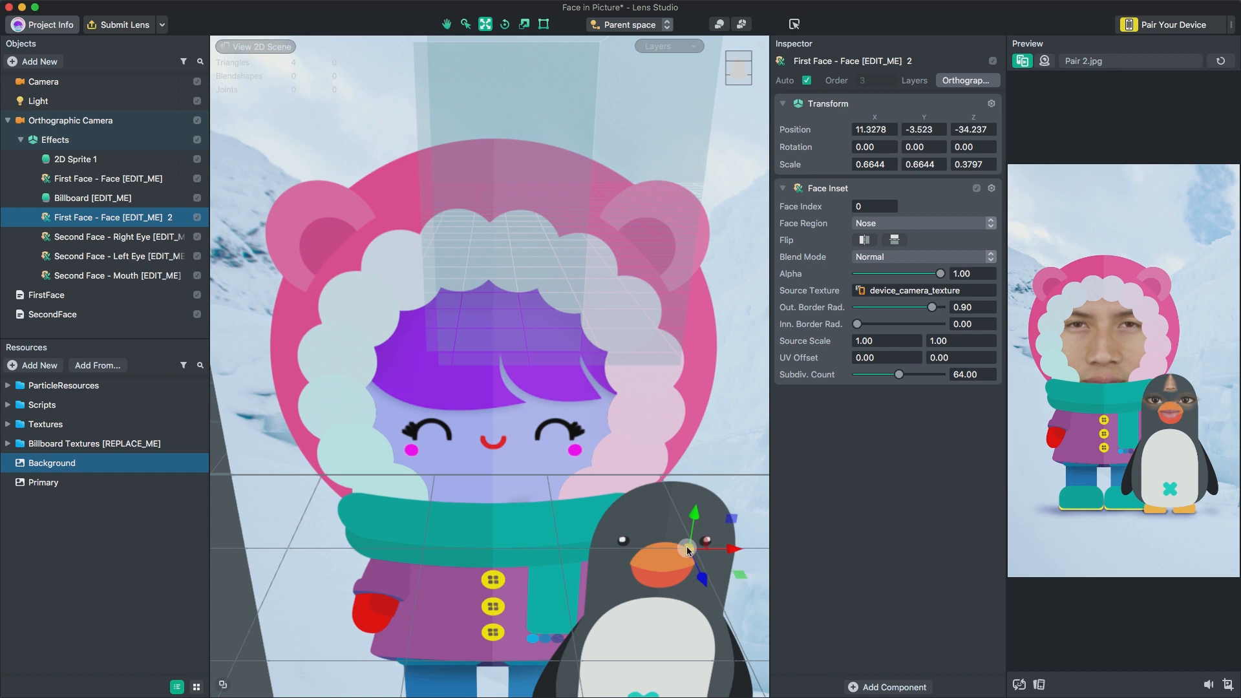
pyautogui.moveTo(684, 546); pyautogui.dragTo(690, 554)
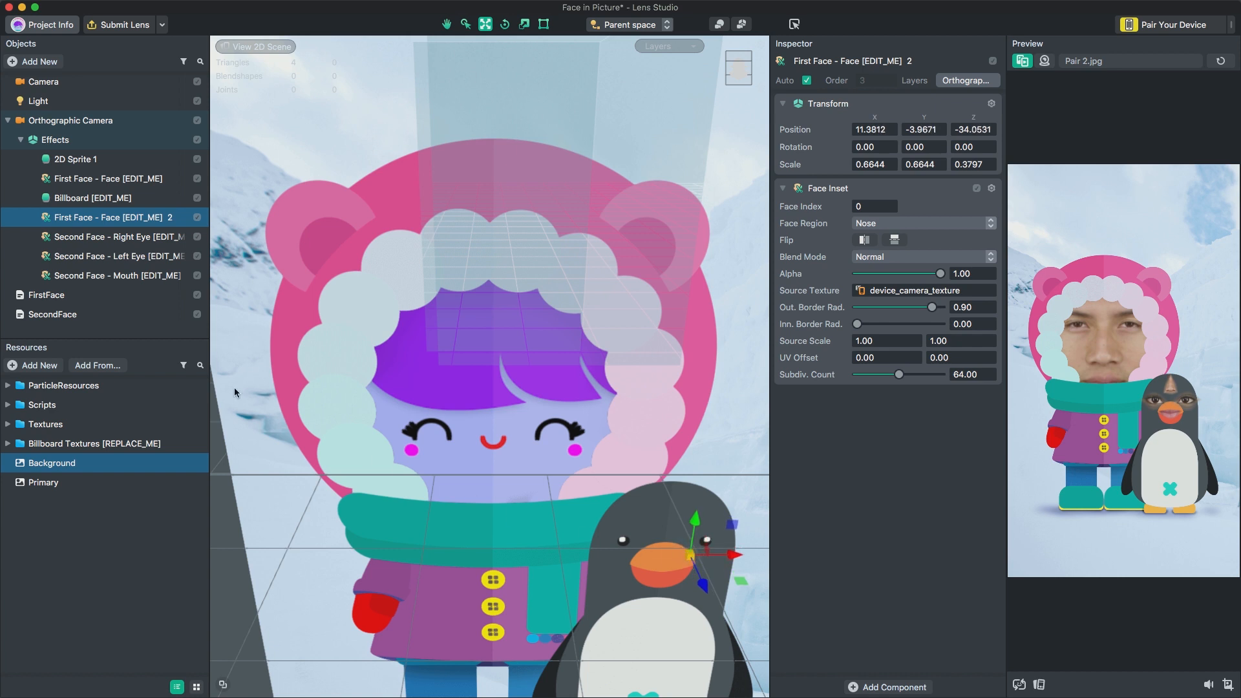
# Add First Face - Face 2 as SecondFace's fourth inset, keeping Fallback To First on
pyautogui.click(52, 314)
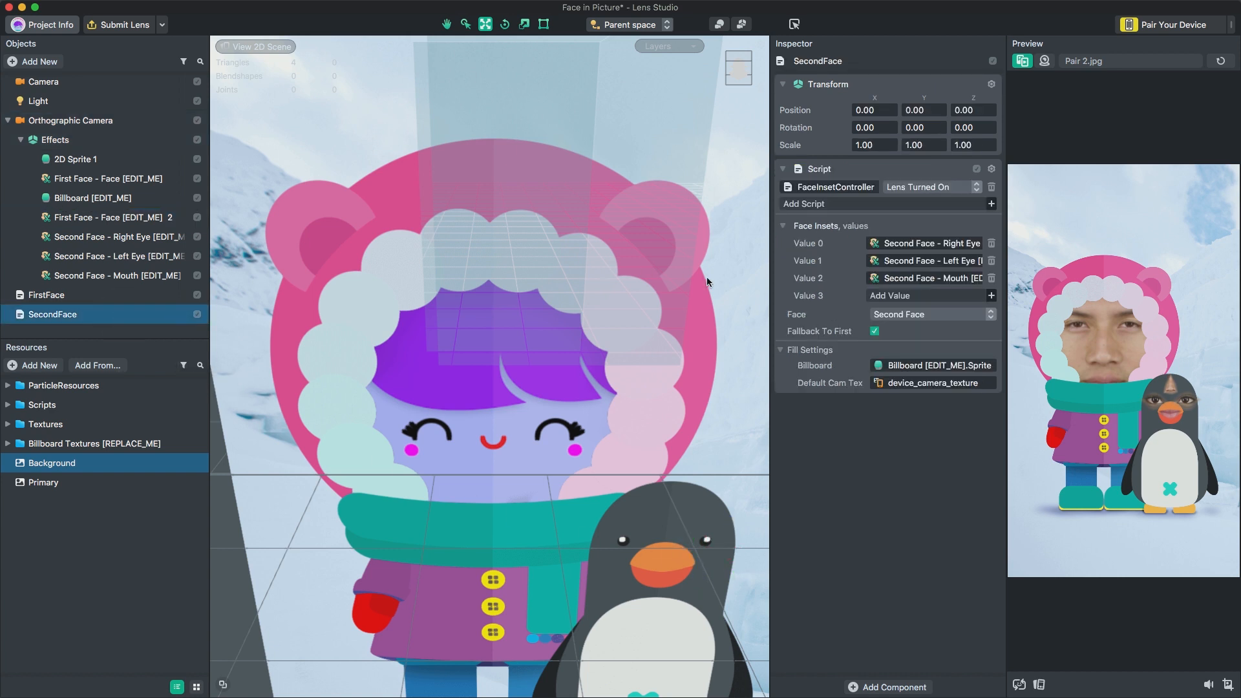
pyautogui.click(990, 295)
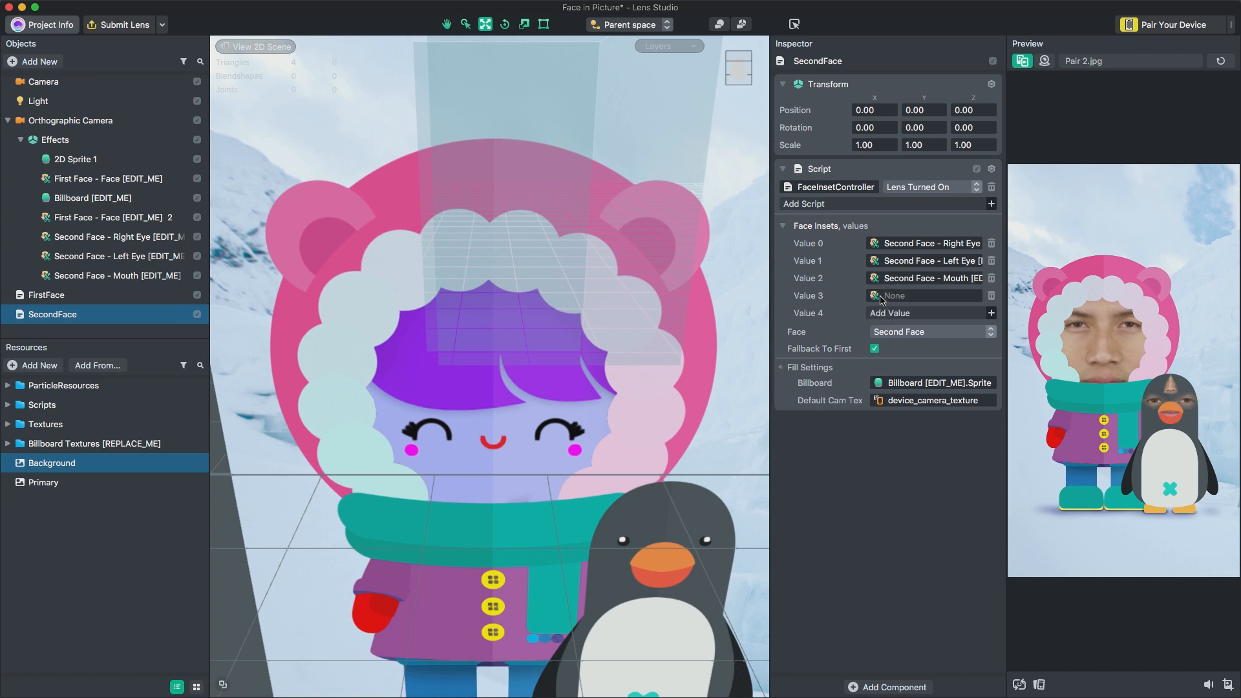
pyautogui.click(873, 295)
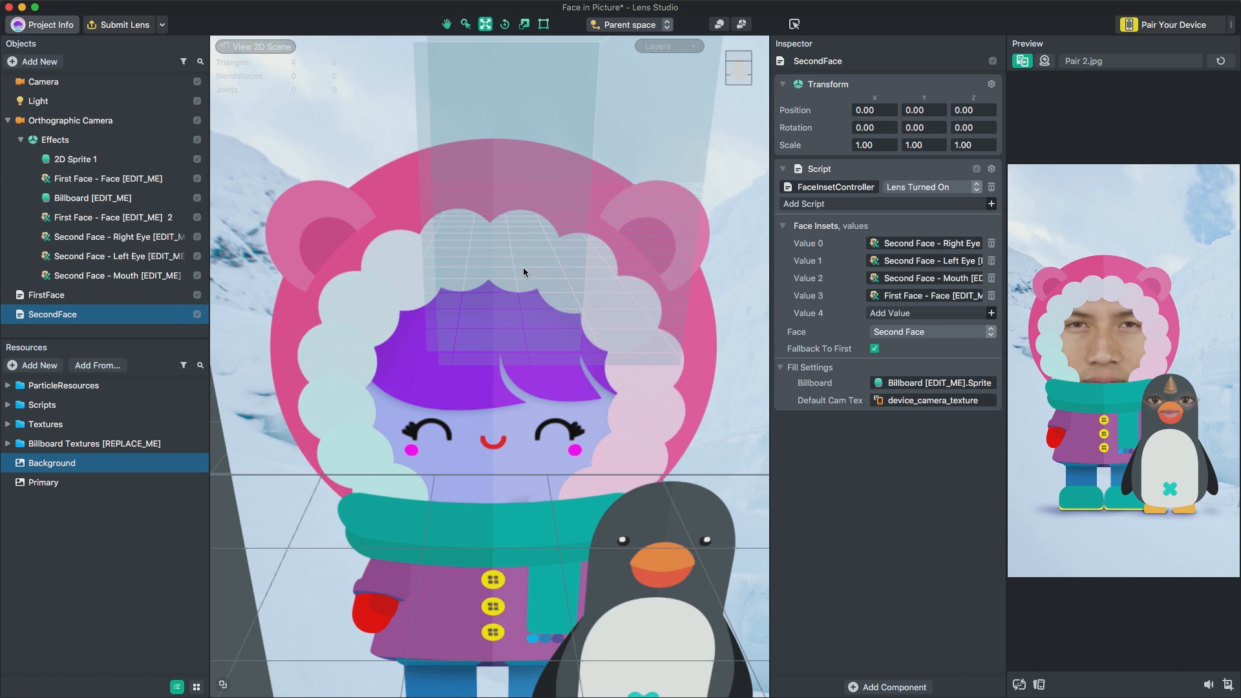
pyautogui.moveTo(924, 319)
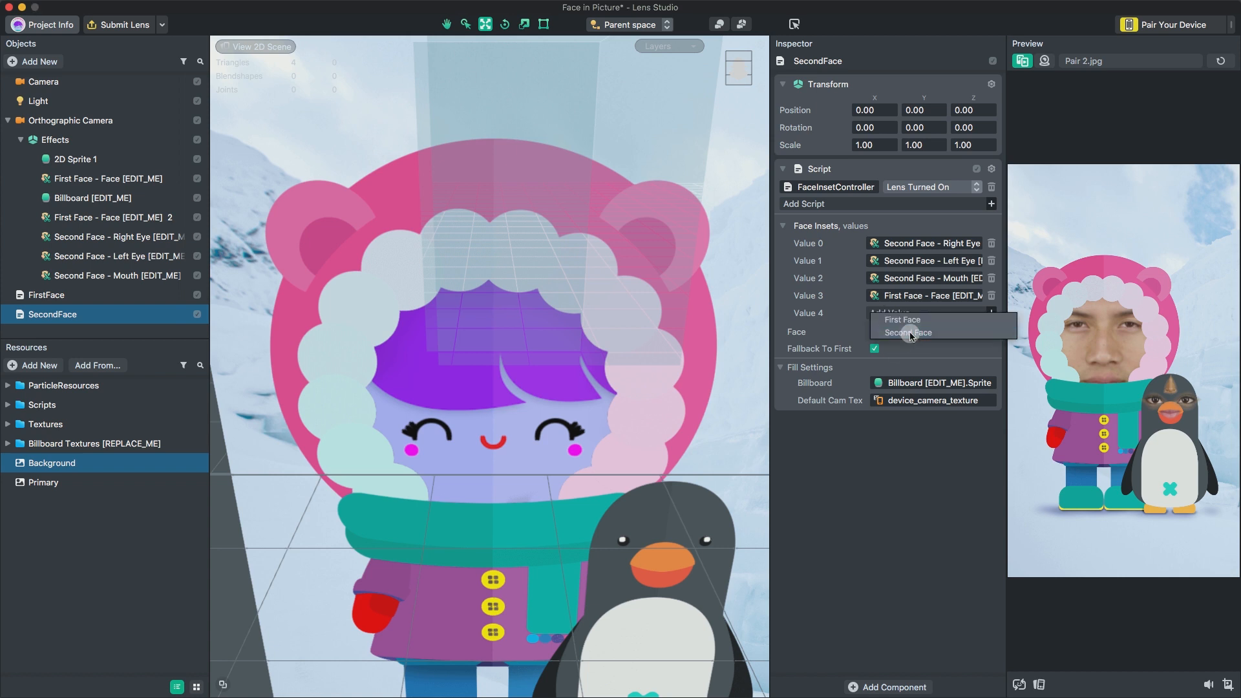
pyautogui.click(906, 332)
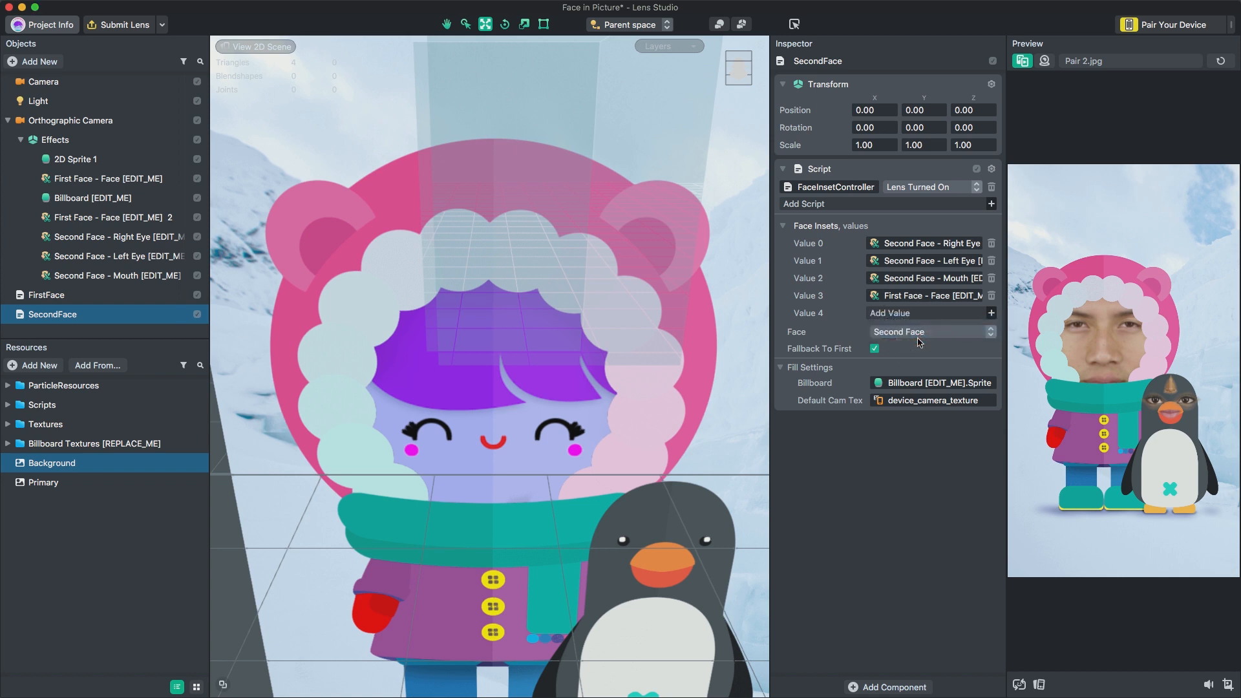
pyautogui.click(874, 348)
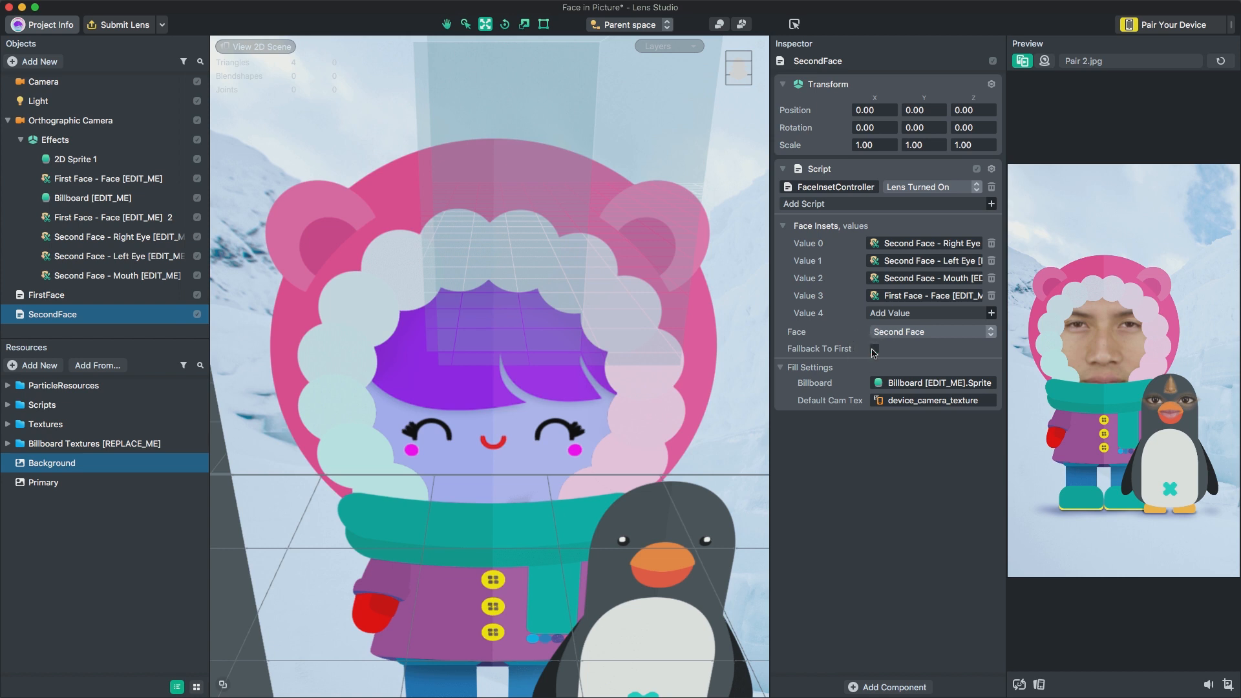
pyautogui.click(873, 349)
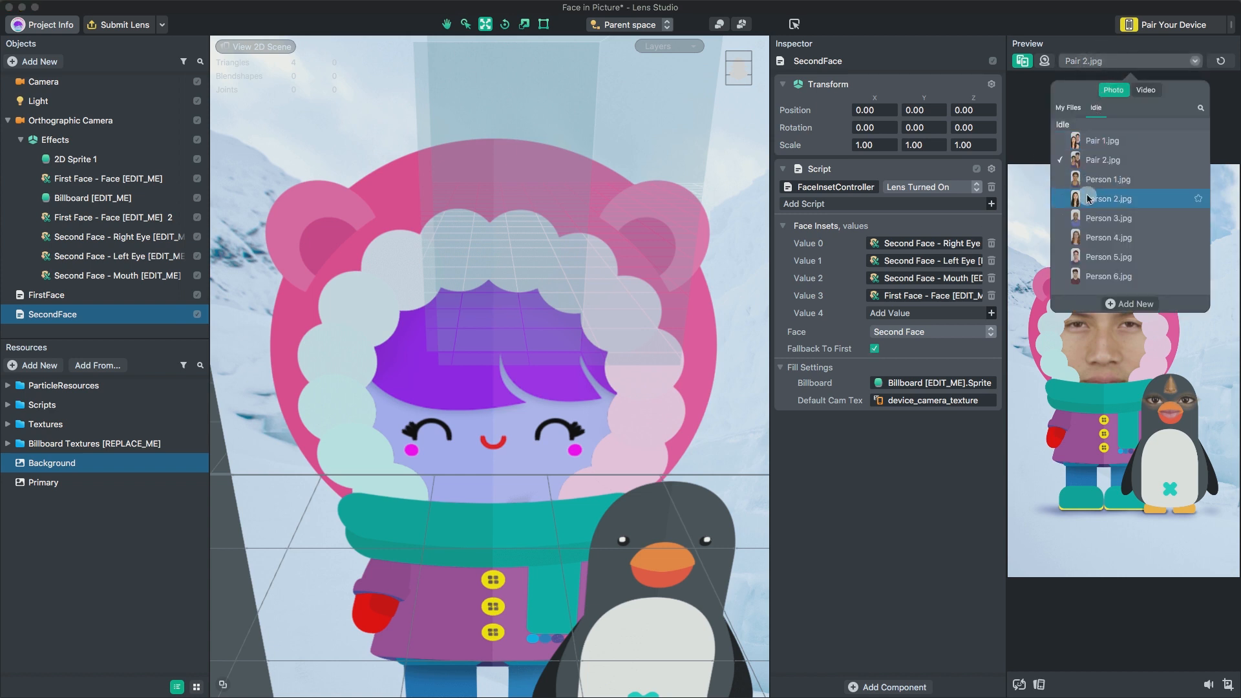
# Preview Person 2.jpg with Fallback To First enabled and show the pairing Snapcode
pyautogui.click(1109, 198)
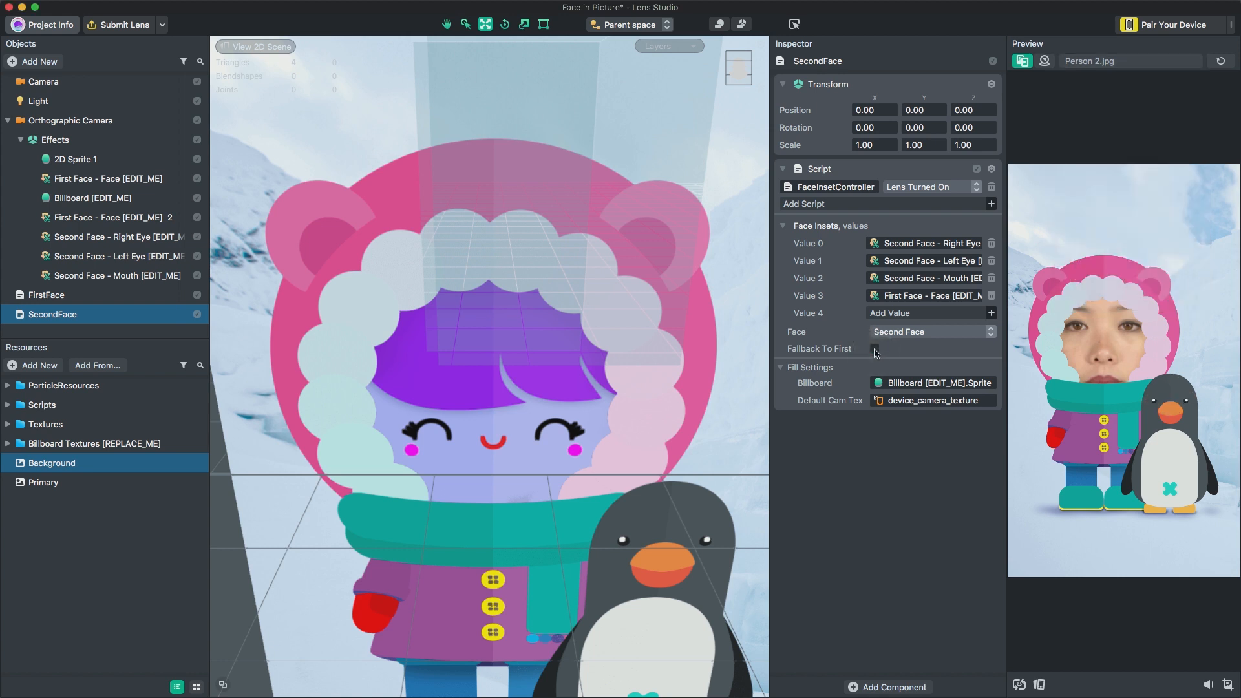
pyautogui.click(874, 349)
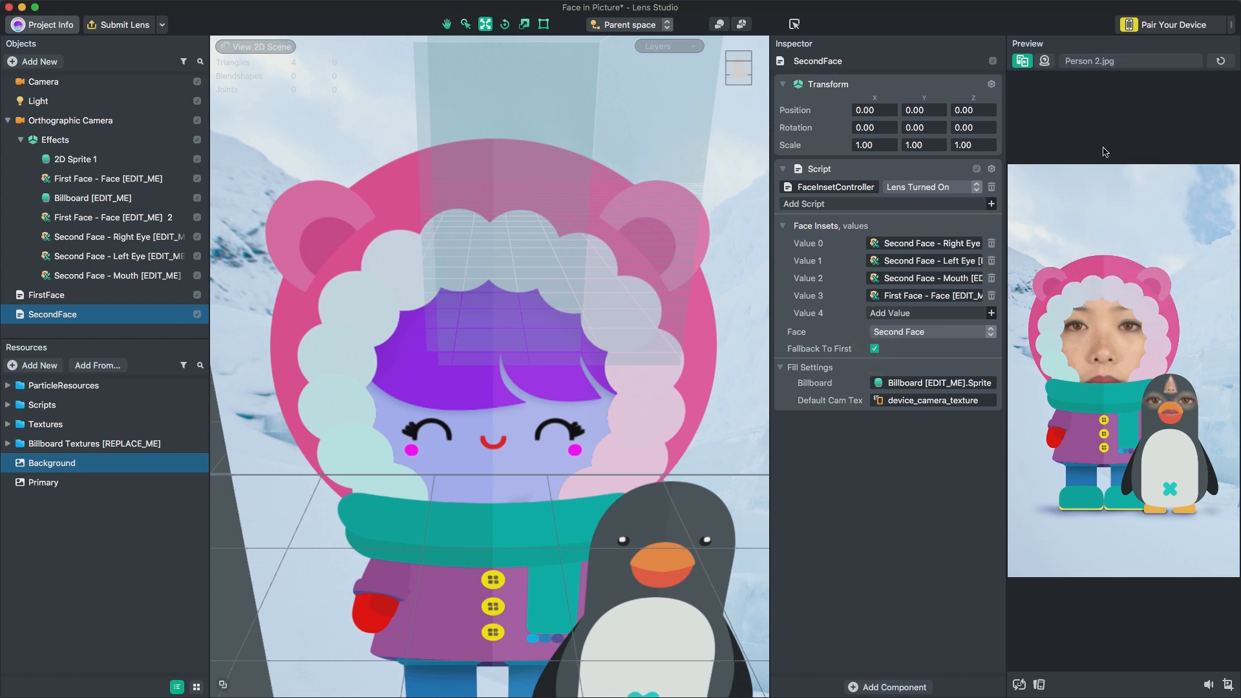
pyautogui.click(1169, 25)
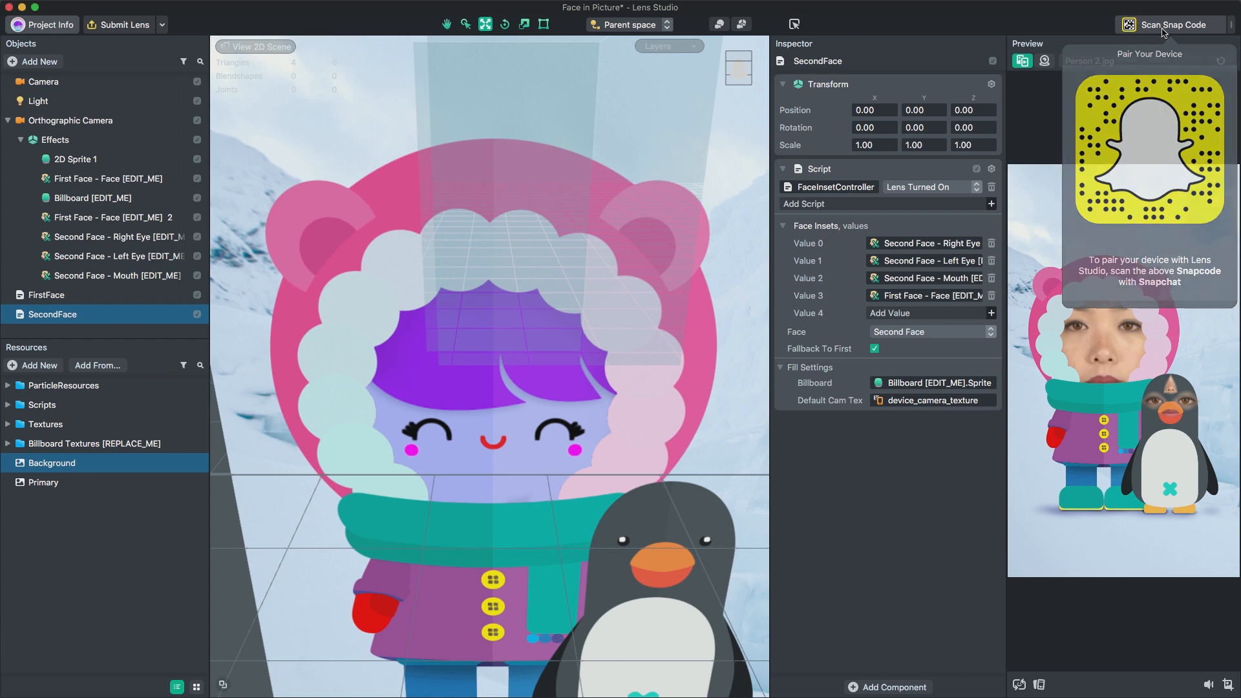
# Pair the phone with the project and send the lens to it
pyautogui.click(1171, 24)
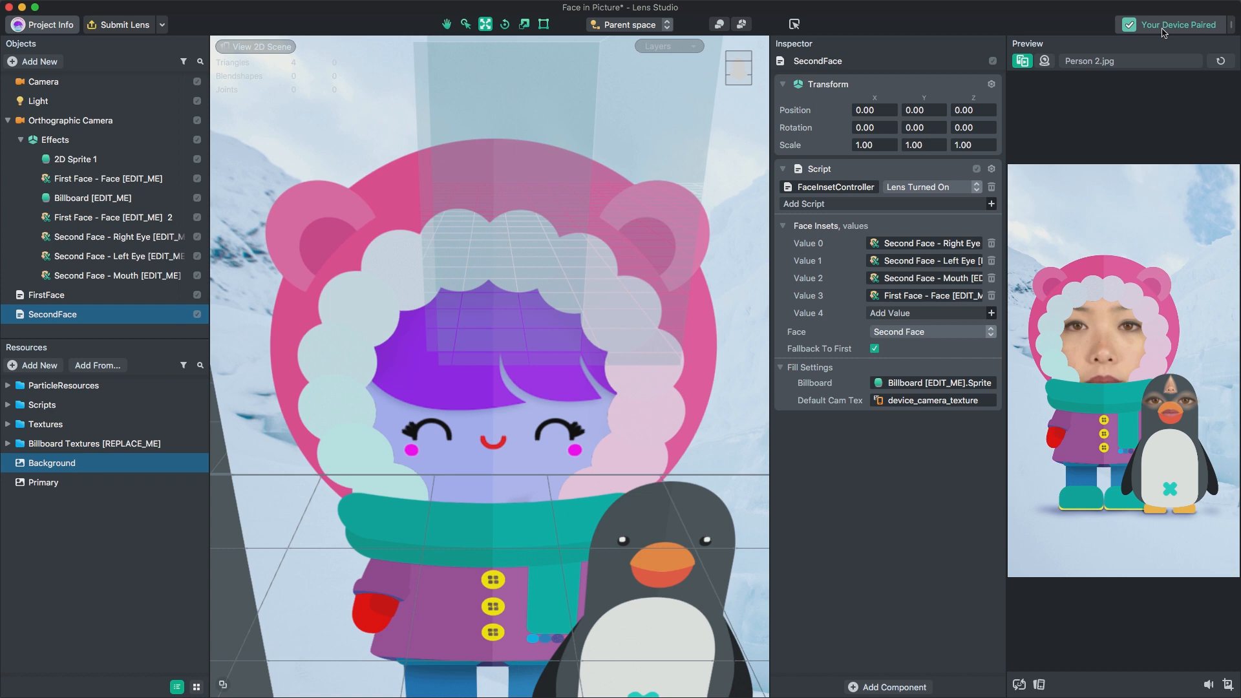
pyautogui.click(1174, 25)
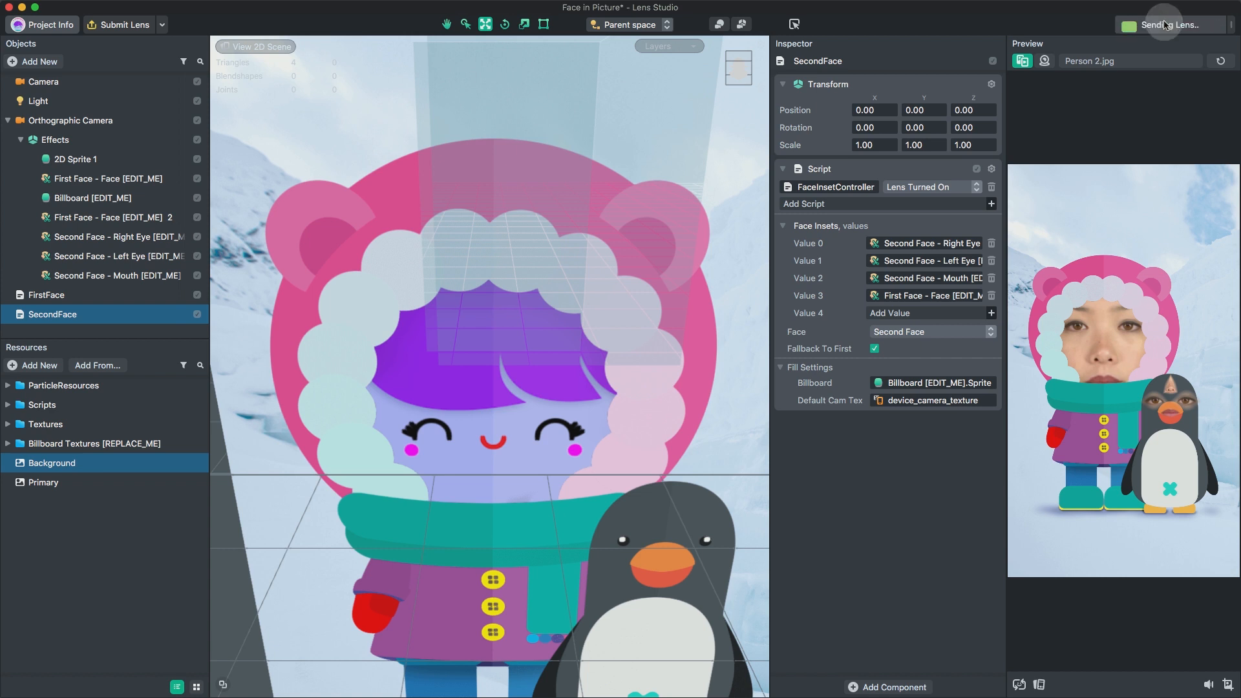